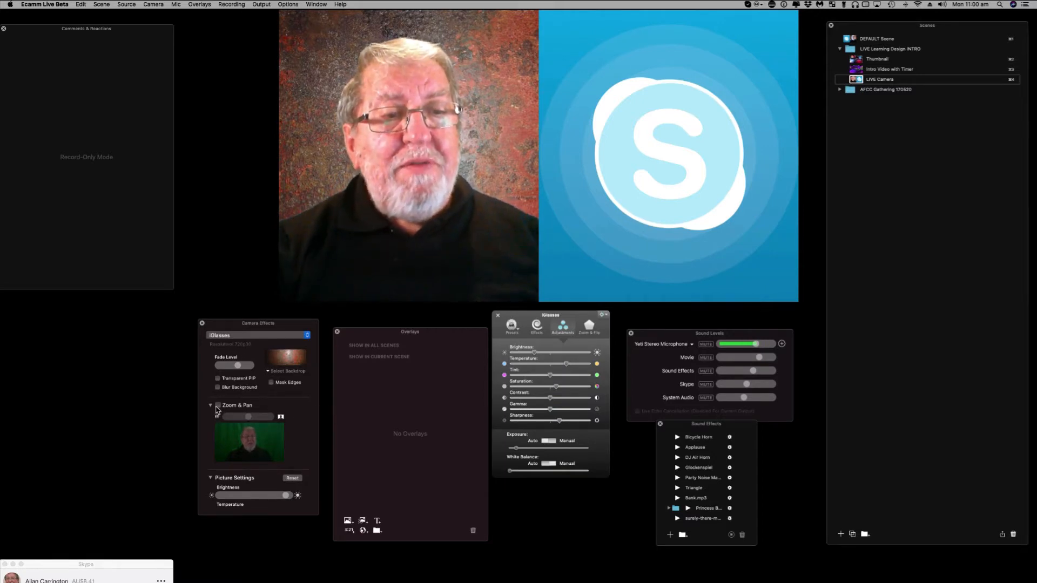
# - Enable Zoom & Pan for the iGlasses host camera, then for the Skype guest
pyautogui.click(217, 405)
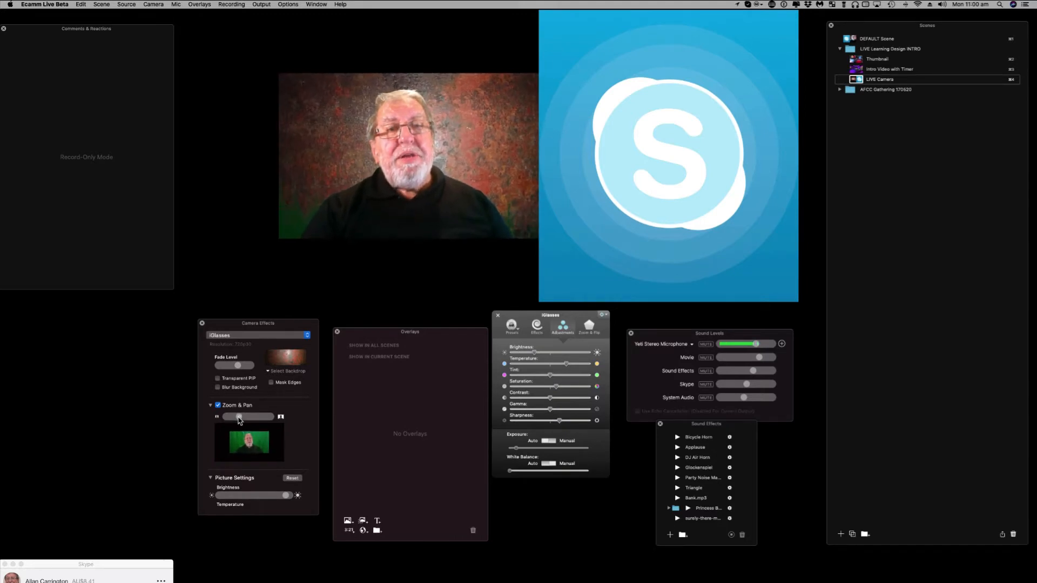
pyautogui.moveTo(298, 409)
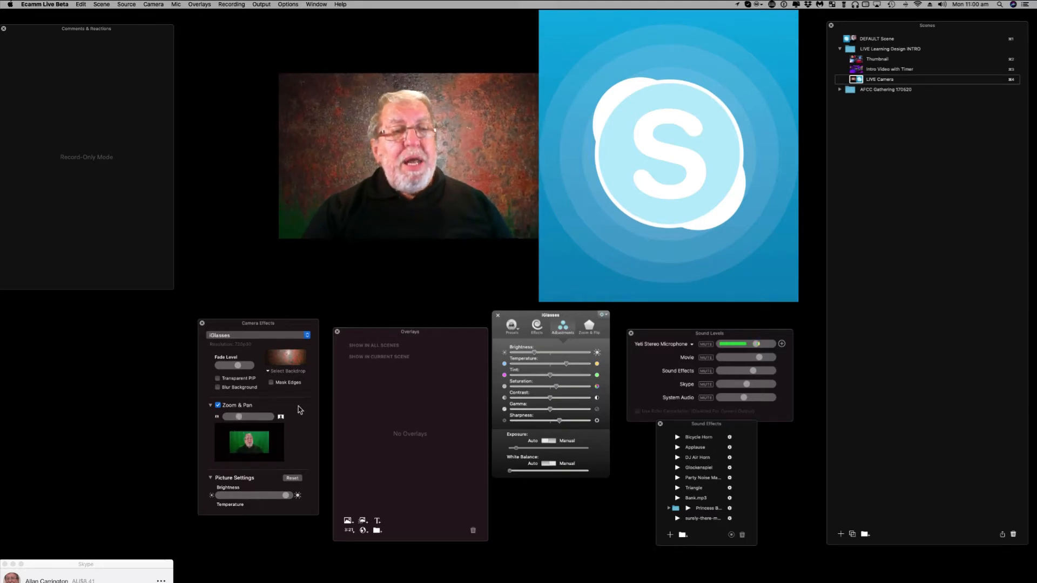
pyautogui.click(257, 335)
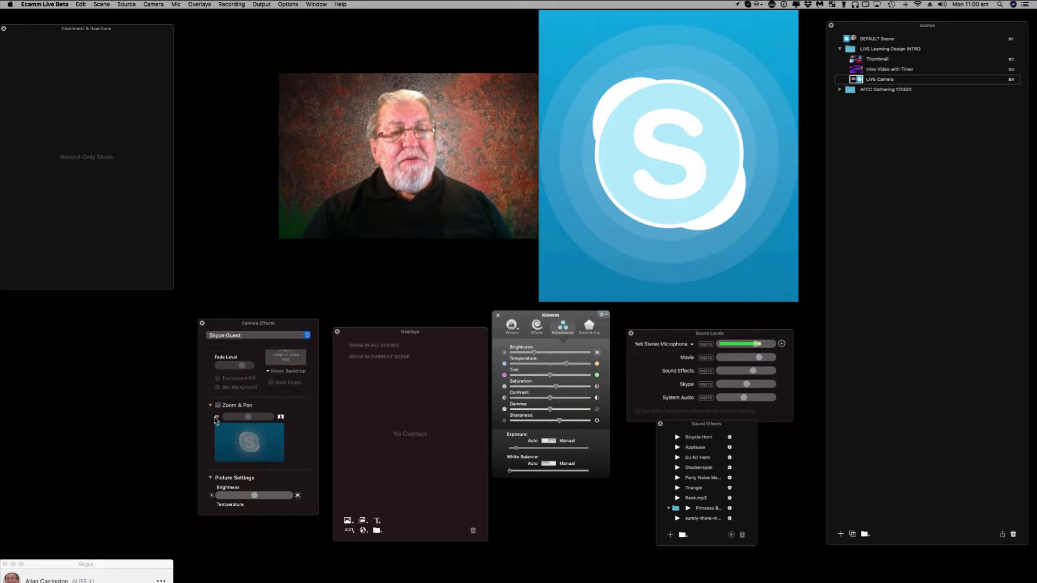
pyautogui.click(217, 404)
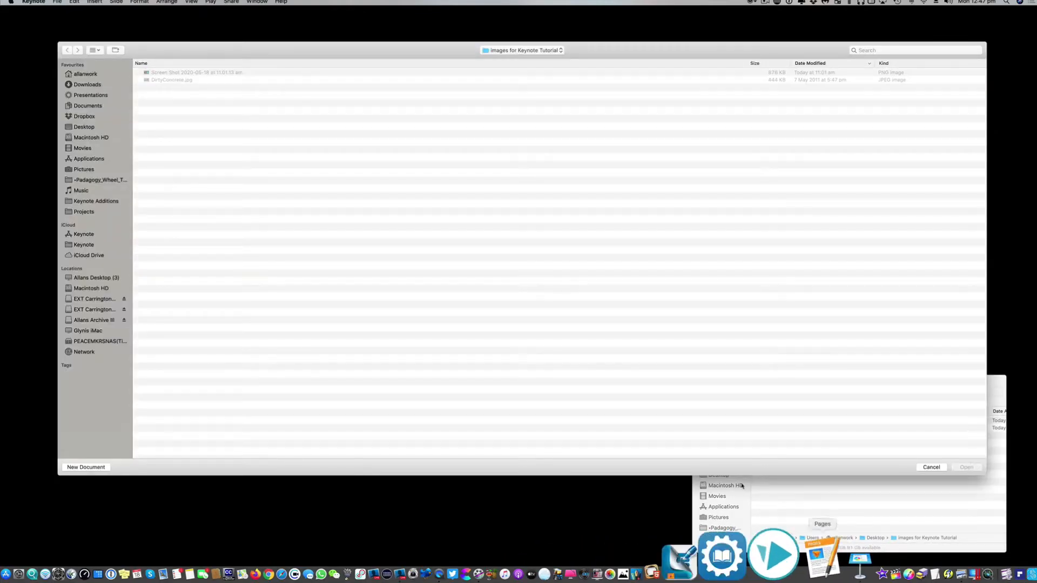
# - Create a Basic White presentation, remove the slide's placeholders, and zoom to 75%
pyautogui.click(57, 2)
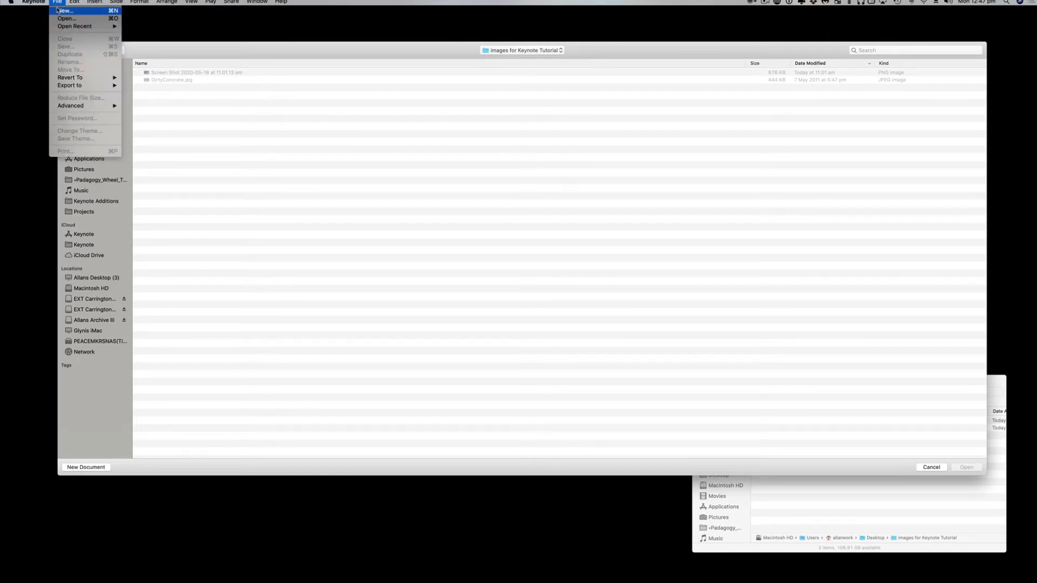
pyautogui.click(65, 9)
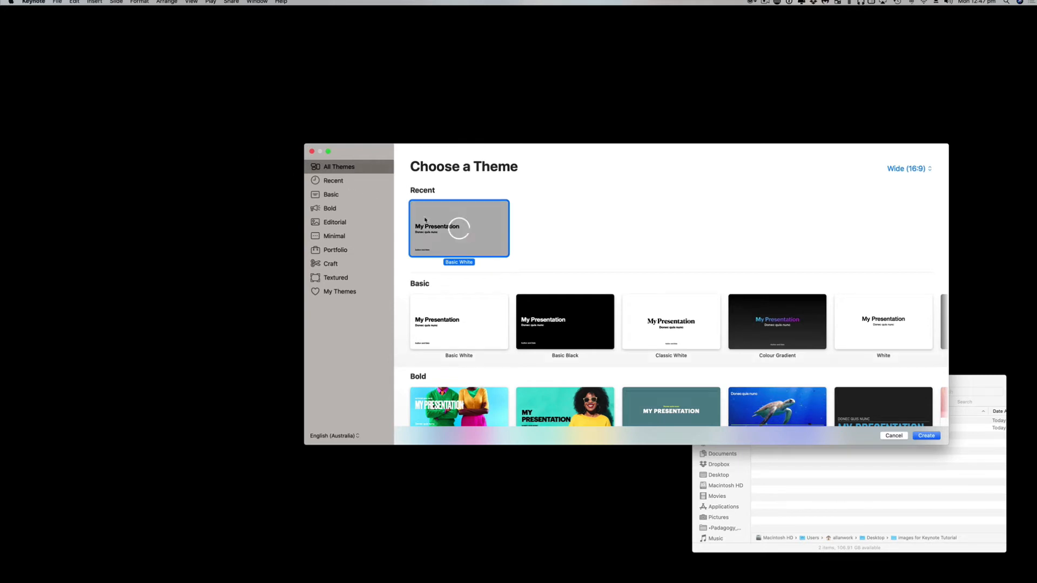
pyautogui.click(924, 435)
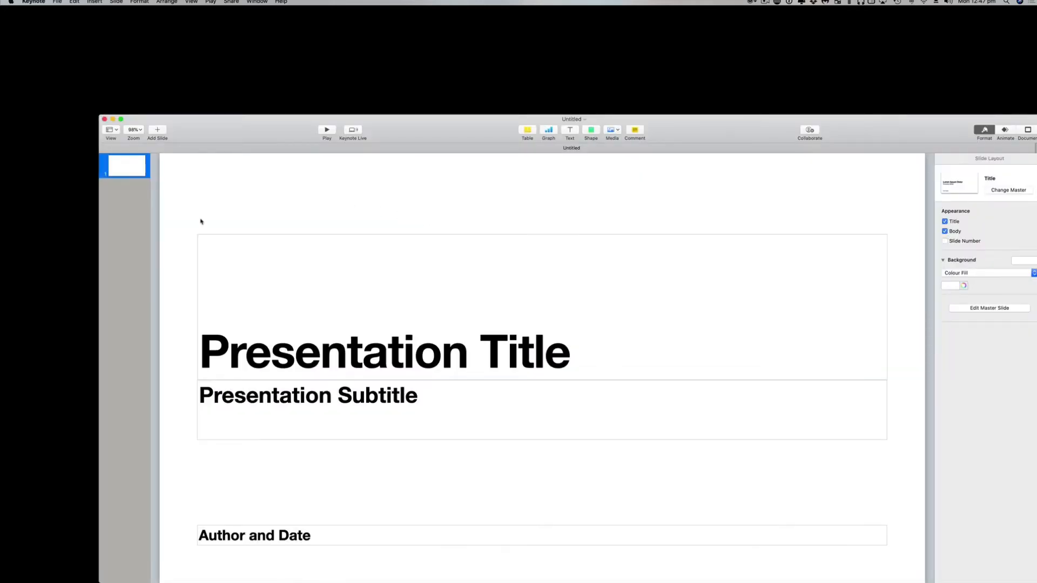
pyautogui.click(383, 350)
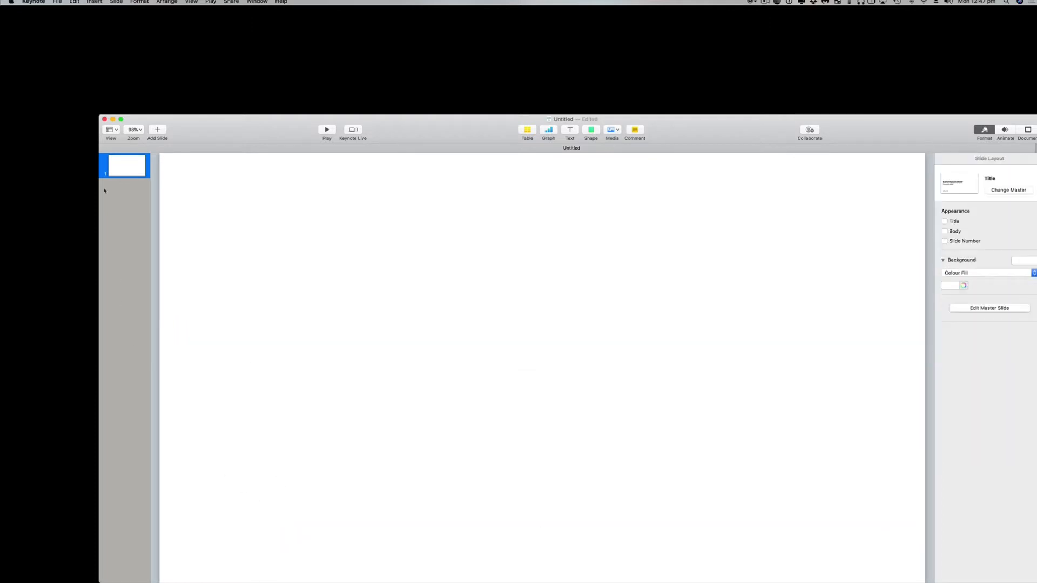
pyautogui.click(133, 129)
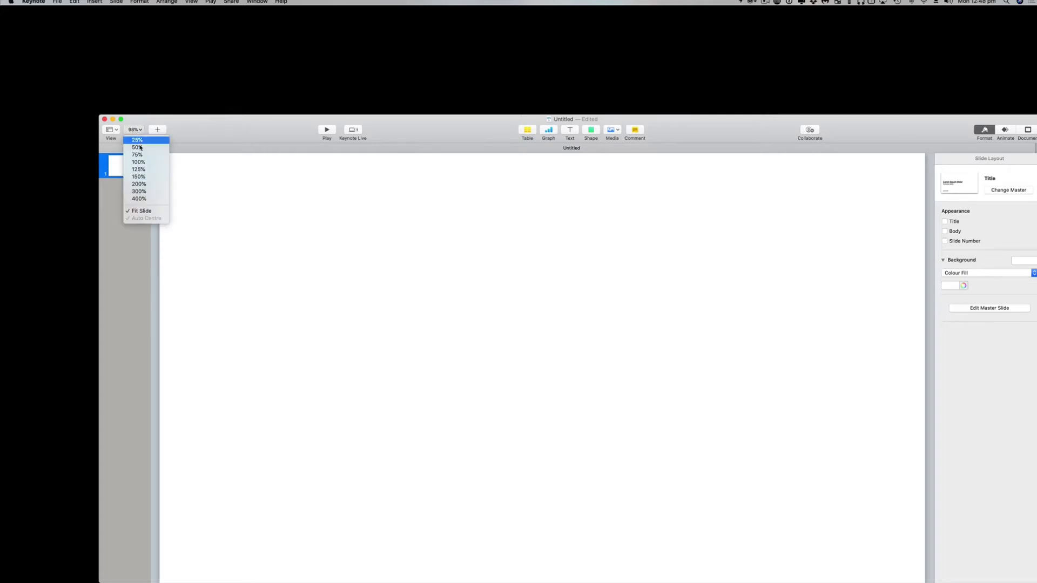
pyautogui.click(136, 154)
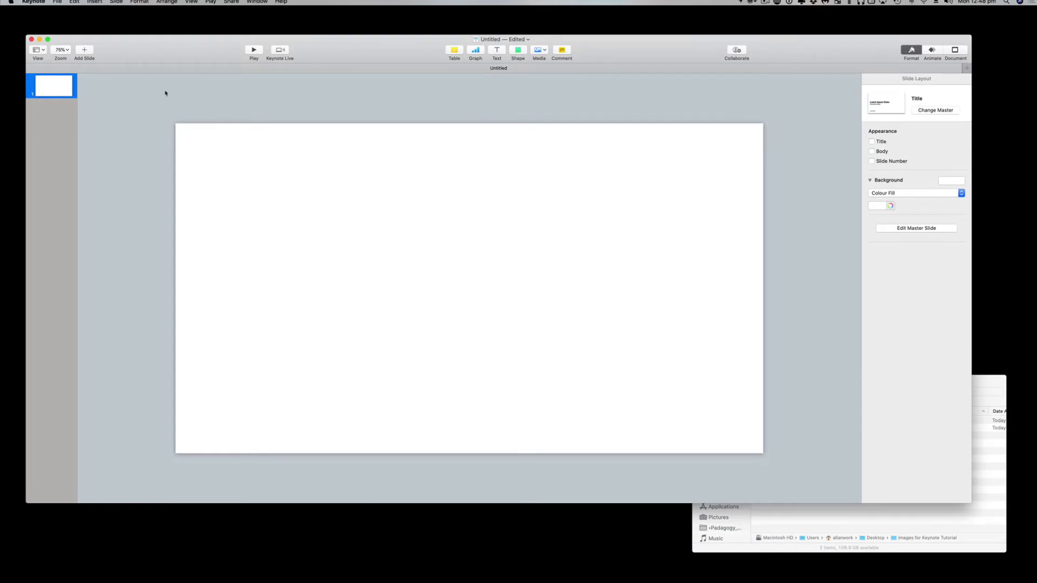
pyautogui.moveTo(236, 115)
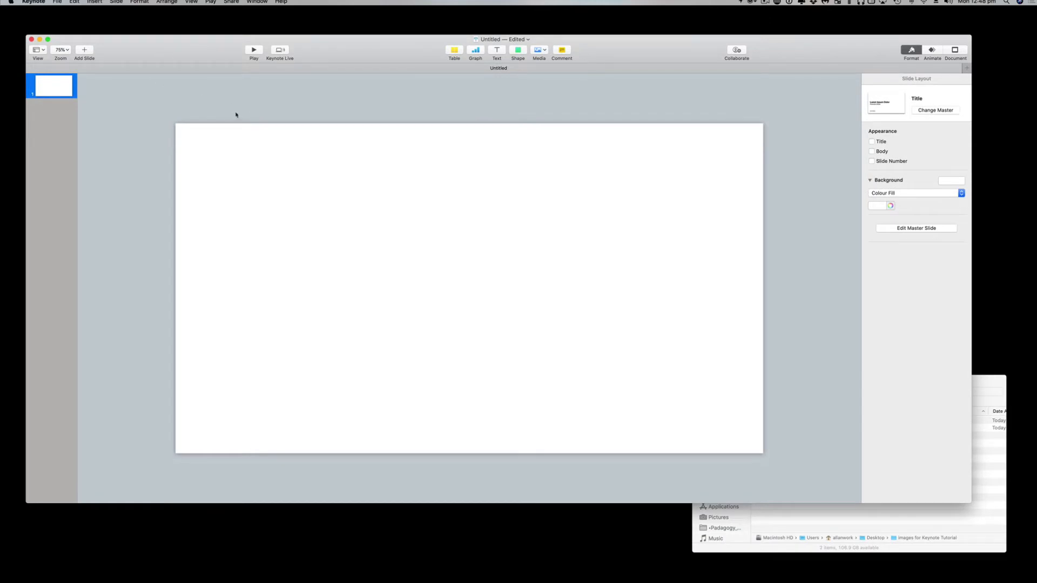
pyautogui.moveTo(195, 108)
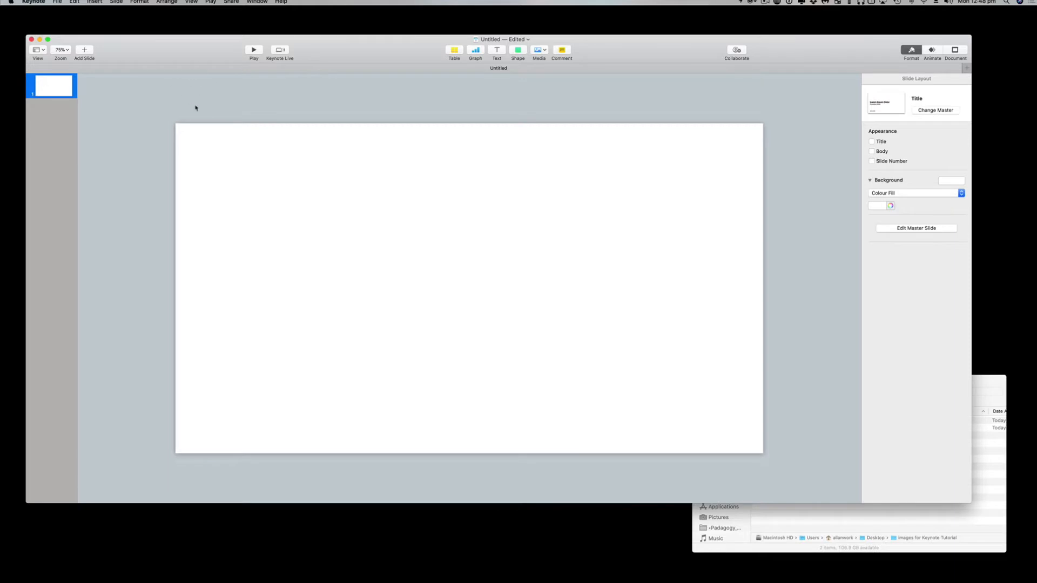
pyautogui.moveTo(279, 250)
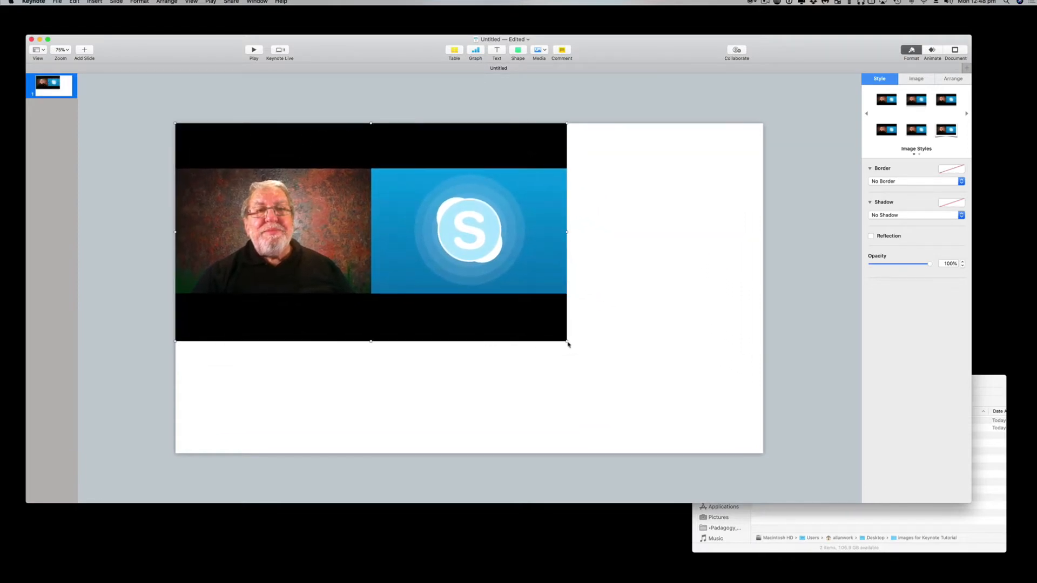
# - Stretch the two-camera screenshot by its corner until it covers the slide edge to edge
pyautogui.moveTo(568, 340); pyautogui.dragTo(760, 453)
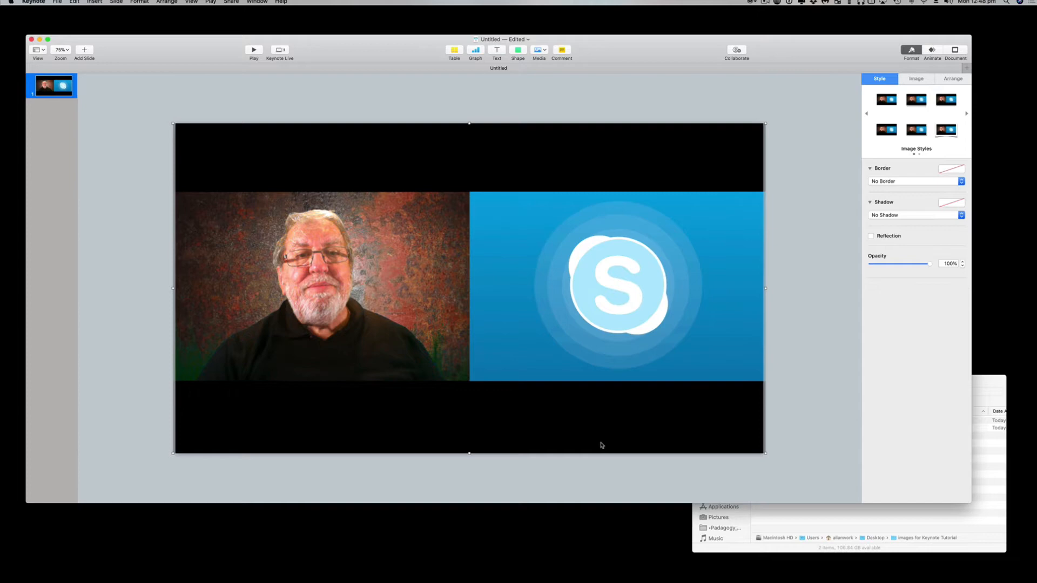
pyautogui.moveTo(594, 438)
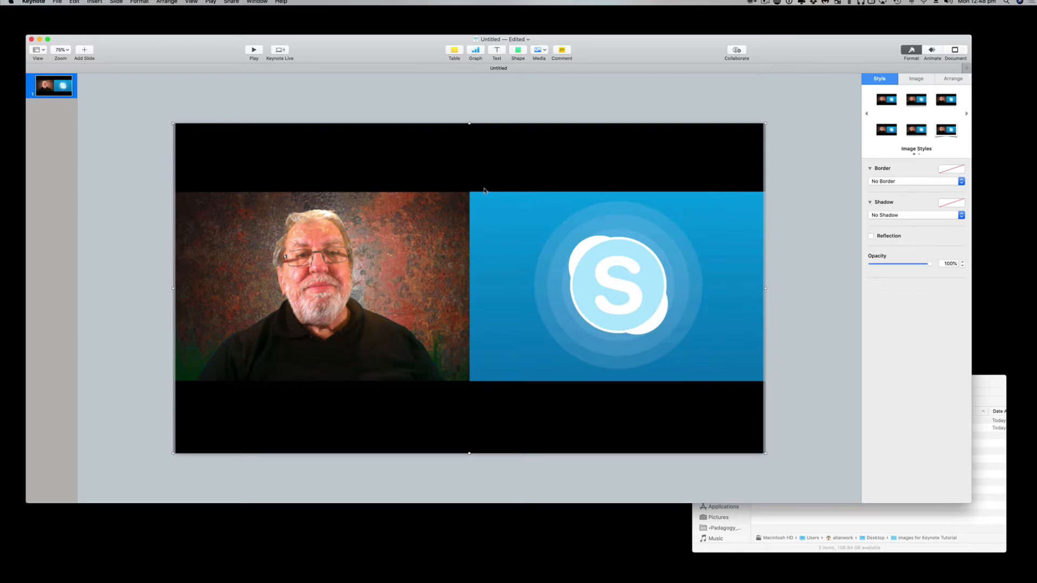
pyautogui.moveTo(615, 311)
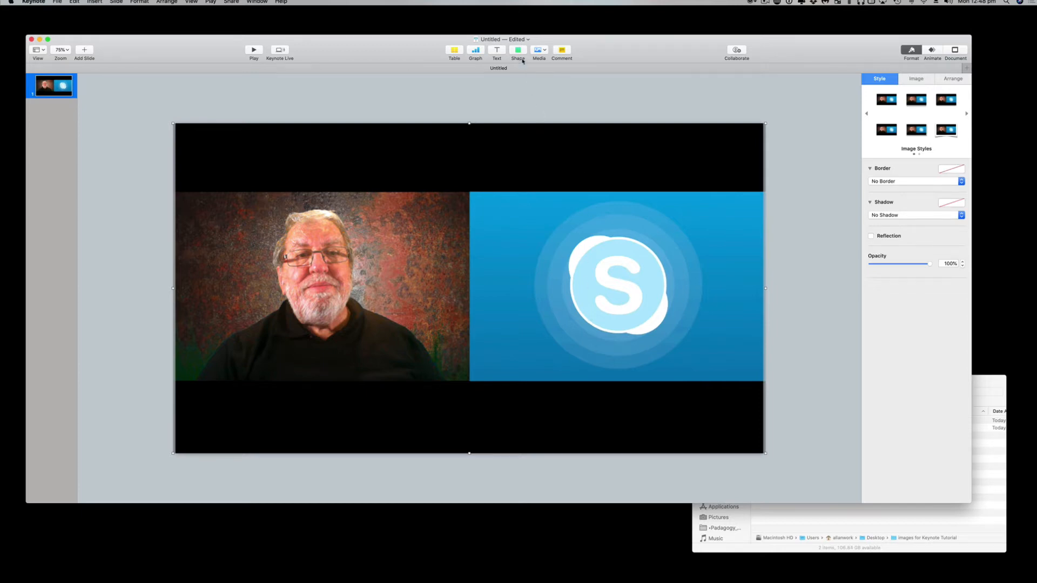
# - Insert a square and resize it over the host's head and shoulders
pyautogui.click(518, 51)
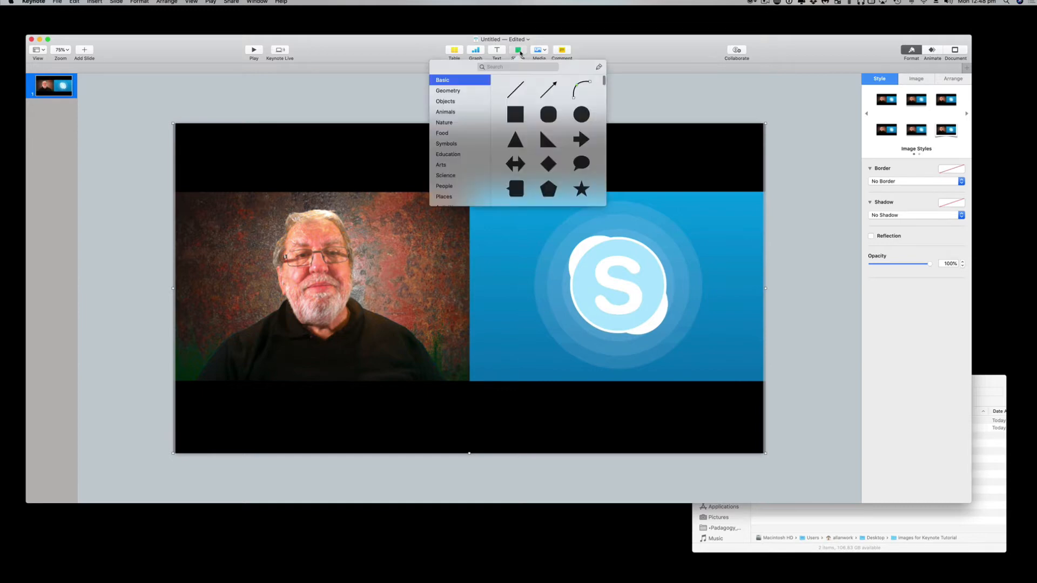
pyautogui.click(515, 115)
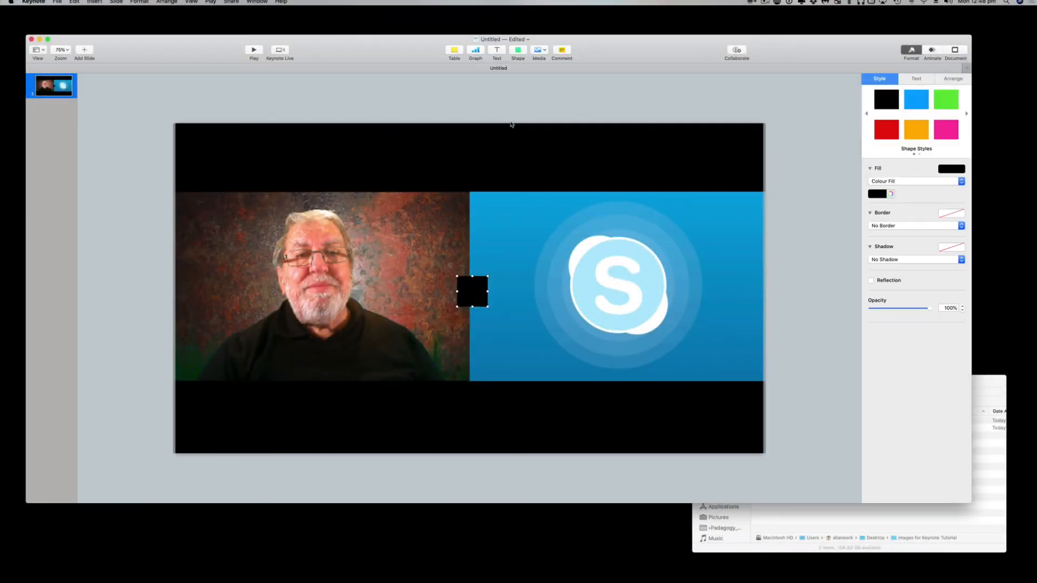
pyautogui.moveTo(471, 292); pyautogui.dragTo(339, 247)
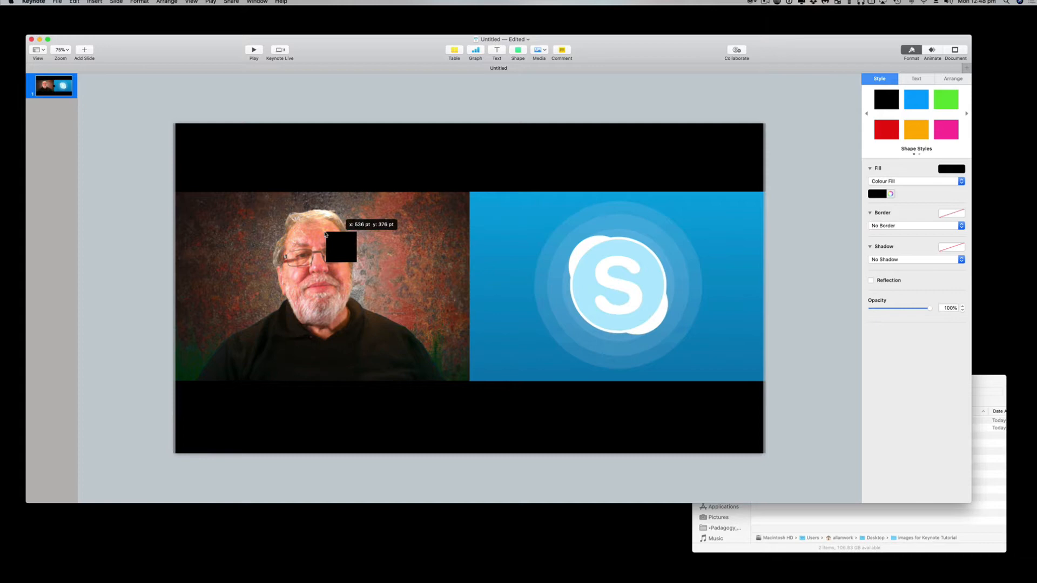
pyautogui.moveTo(339, 248); pyautogui.dragTo(279, 212)
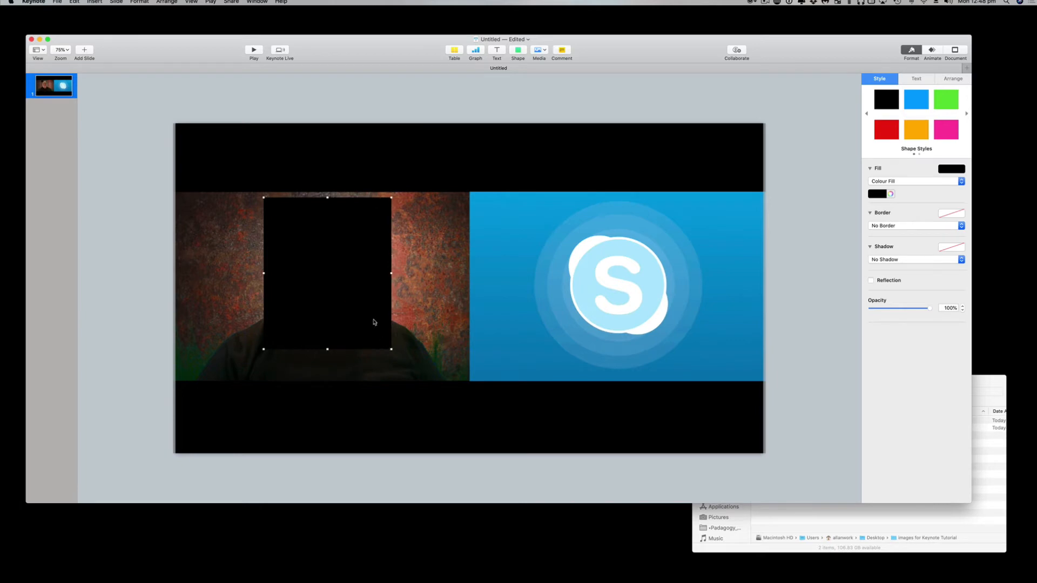
pyautogui.moveTo(373, 322); pyautogui.dragTo(357, 306)
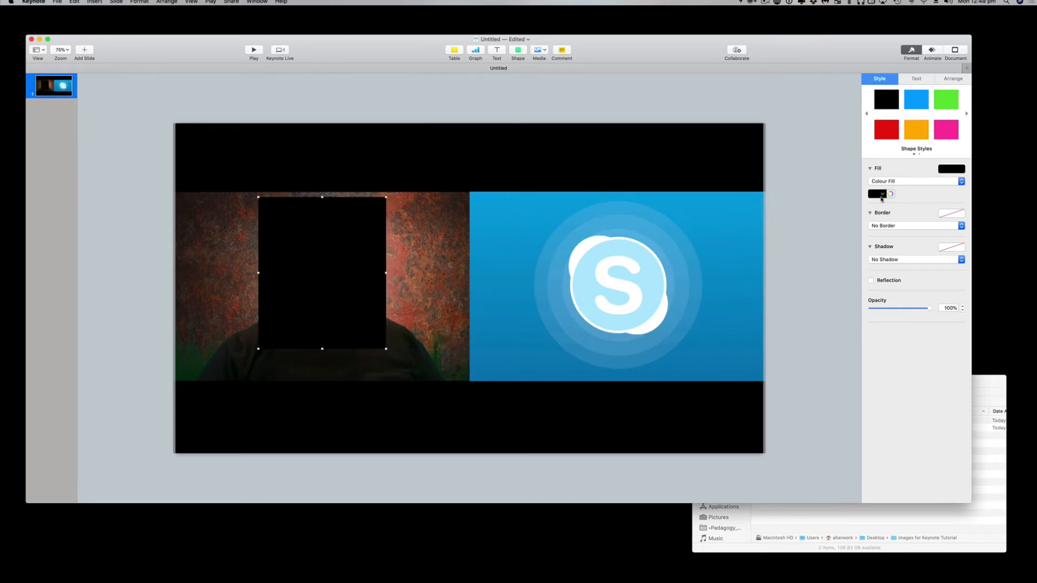
# - Give the rectangle a white line border, remove its fill, and refit it around the face
pyautogui.click(916, 225)
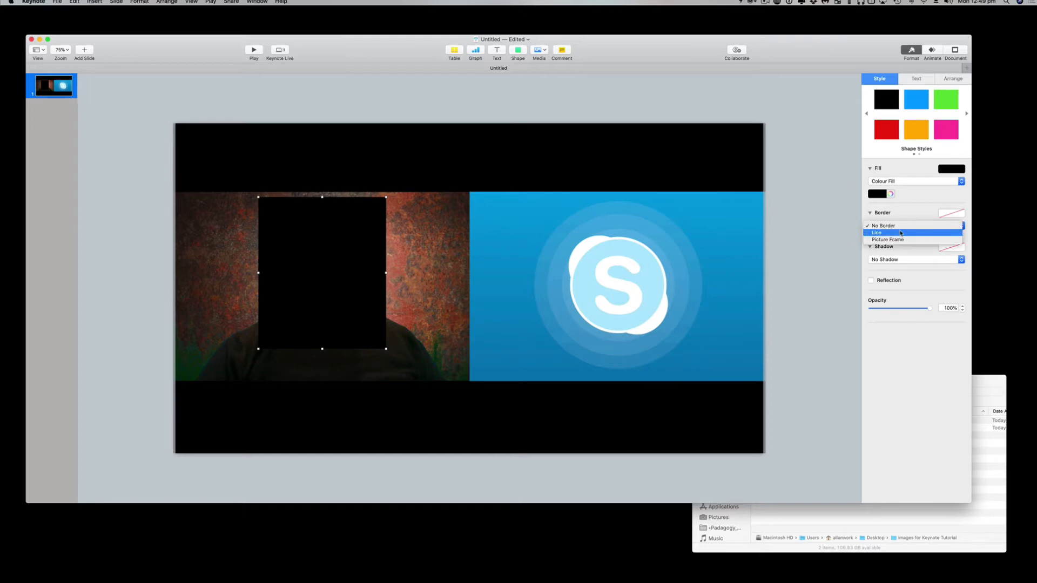
pyautogui.click(876, 232)
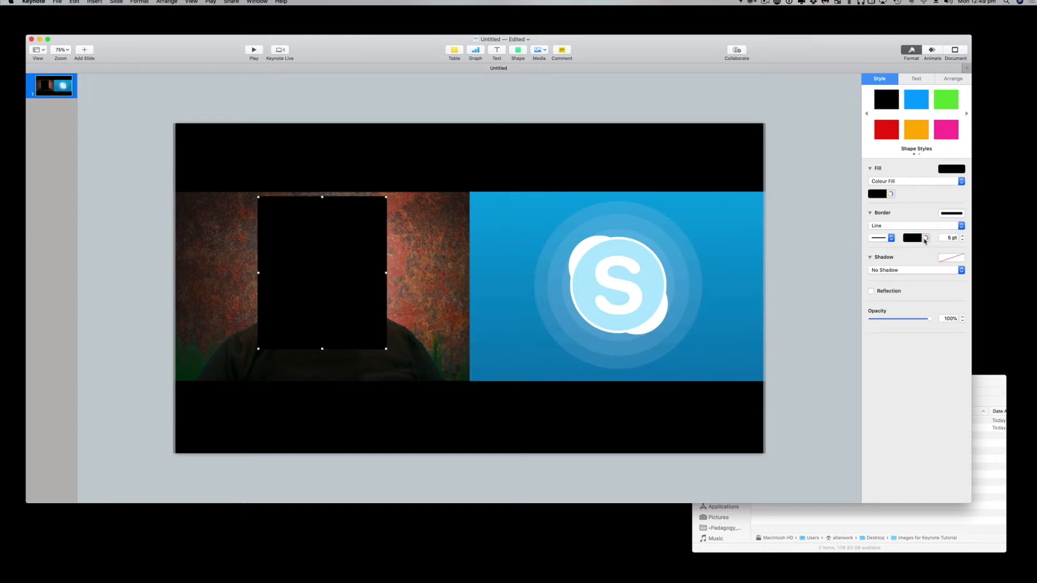
pyautogui.click(925, 238)
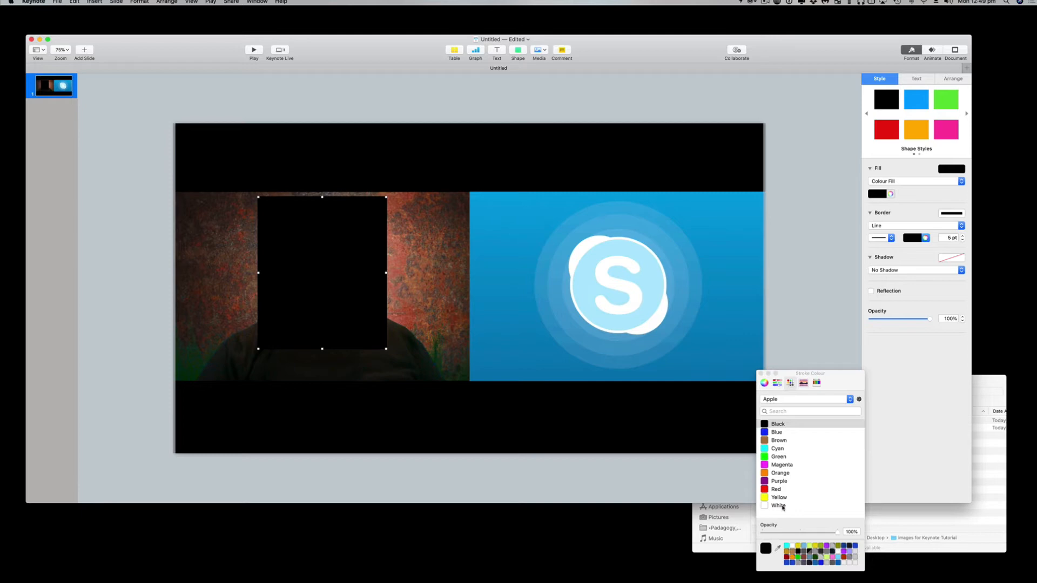
pyautogui.click(778, 505)
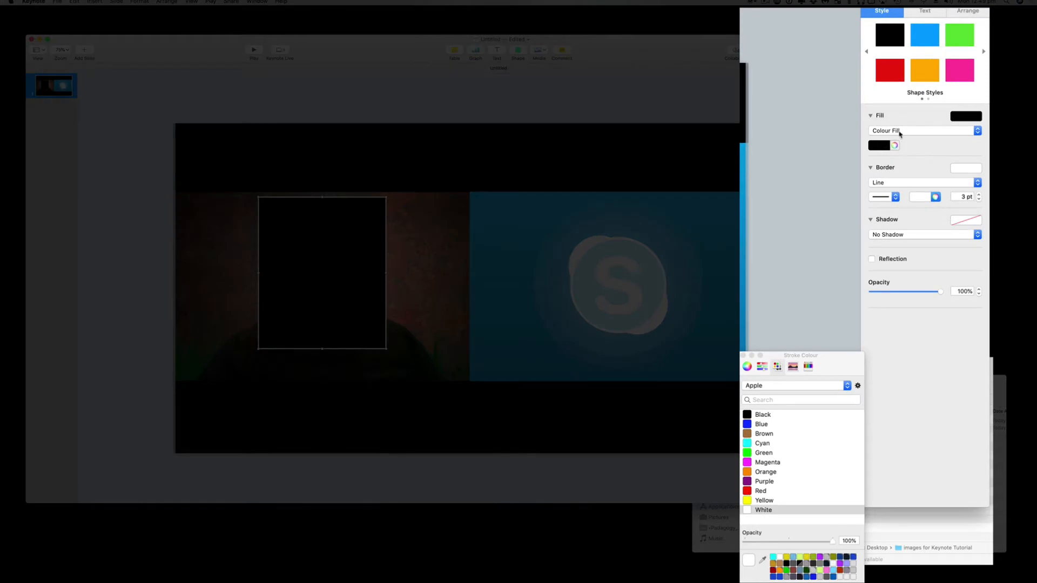
pyautogui.click(923, 131)
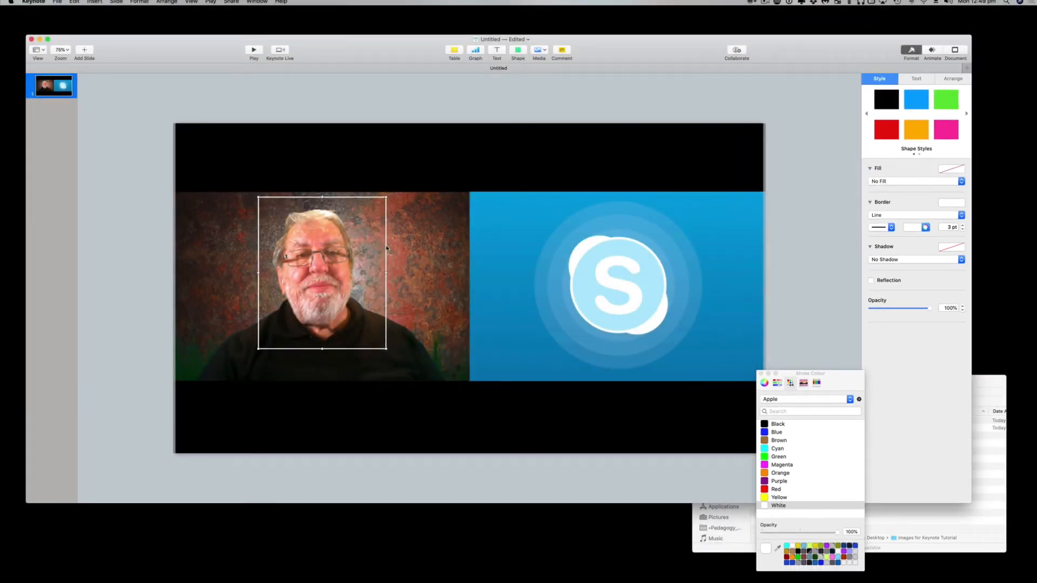
pyautogui.moveTo(322, 273); pyautogui.dragTo(315, 273)
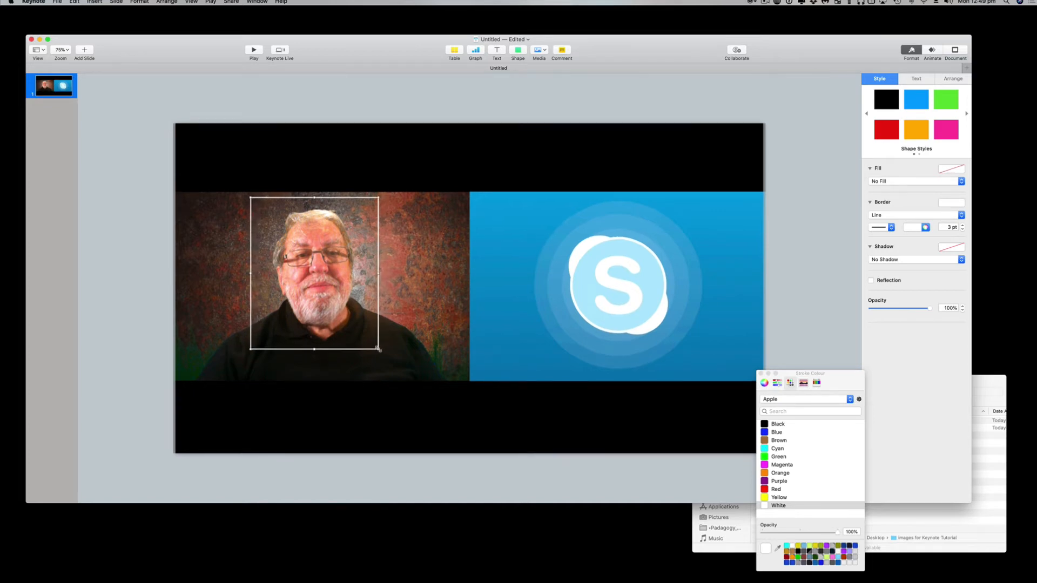
pyautogui.moveTo(379, 350); pyautogui.dragTo(394, 370)
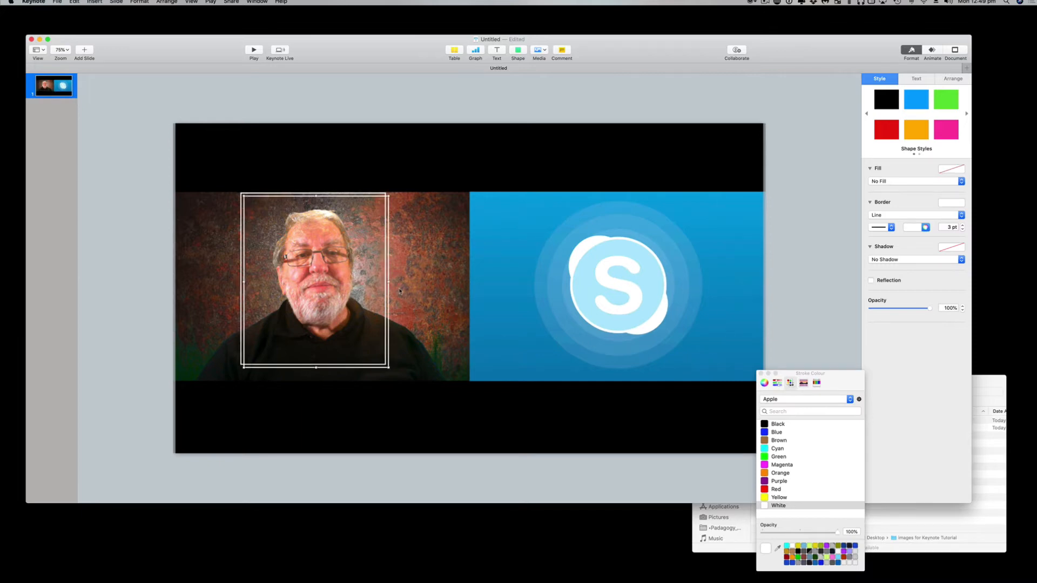
# - Enlarge the outlined rectangle over the host's face, then open the Arrange menu
pyautogui.moveTo(314, 281); pyautogui.dragTo(400, 304)
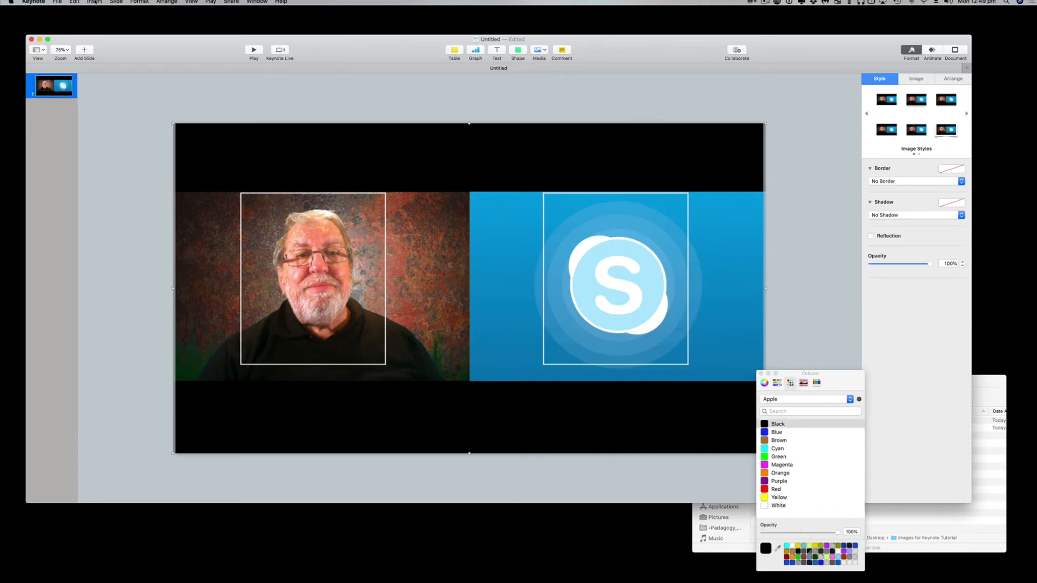
pyautogui.click(149, 2)
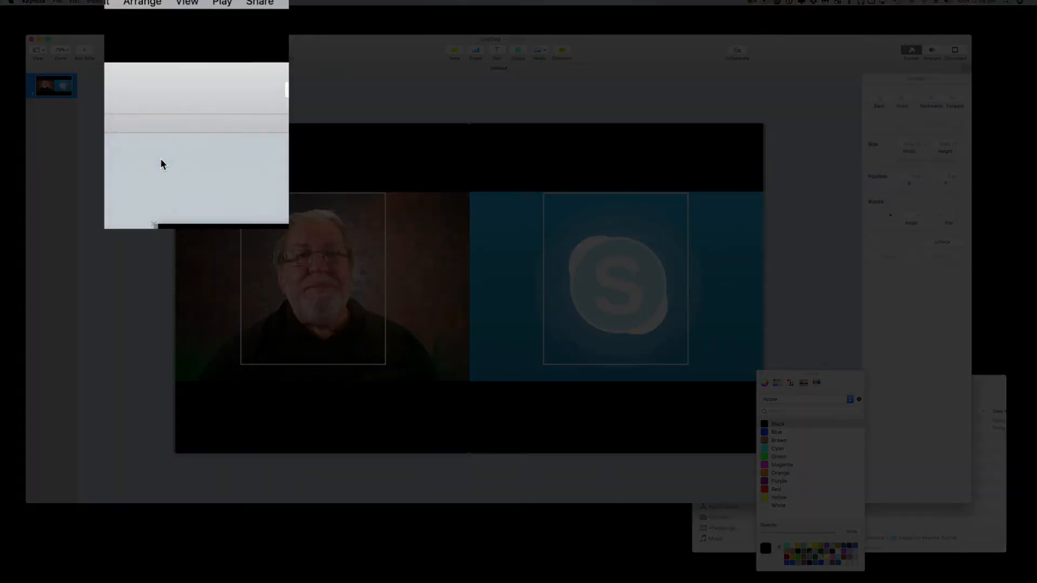
pyautogui.moveTo(190, 355)
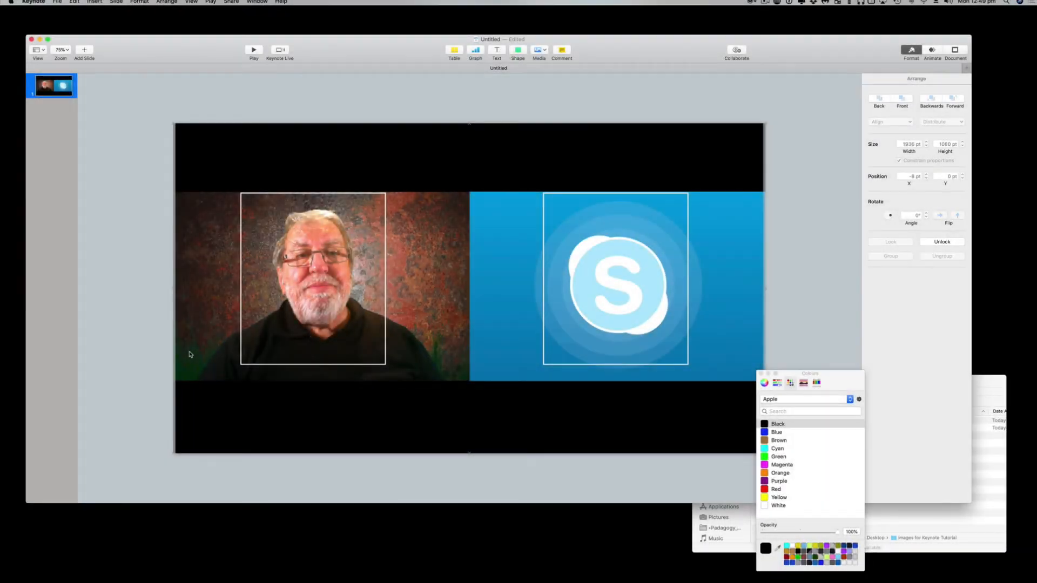
pyautogui.moveTo(222, 358)
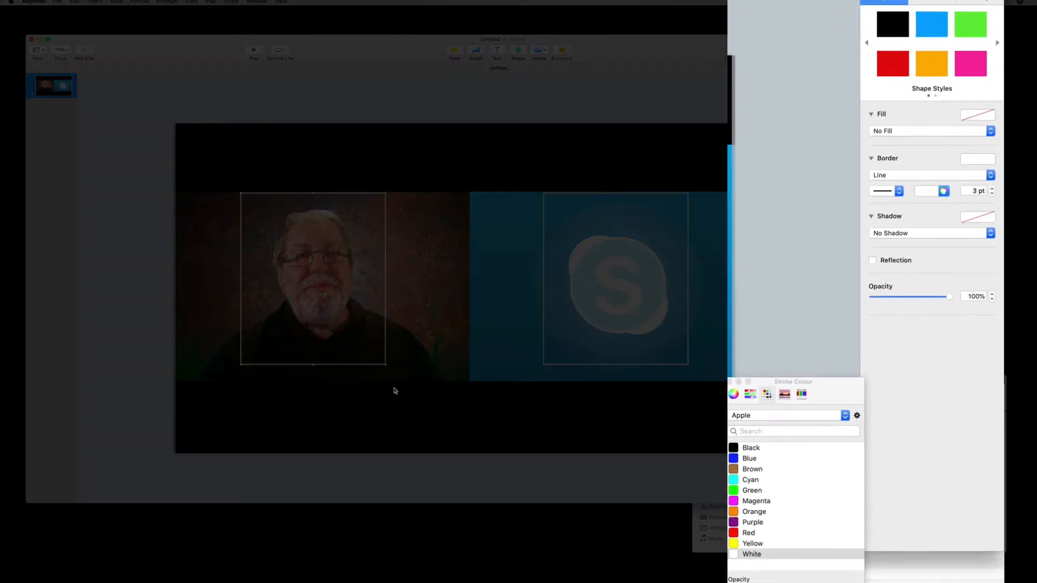
pyautogui.moveTo(557, 367)
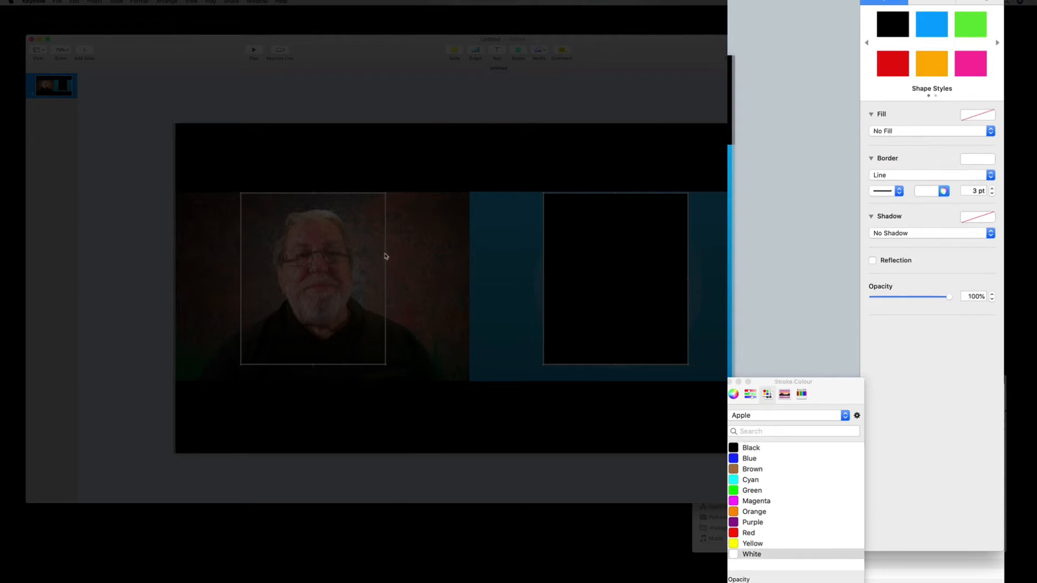
# - Give both camera rectangles a solid Colour Fill in cyan
pyautogui.click(929, 130)
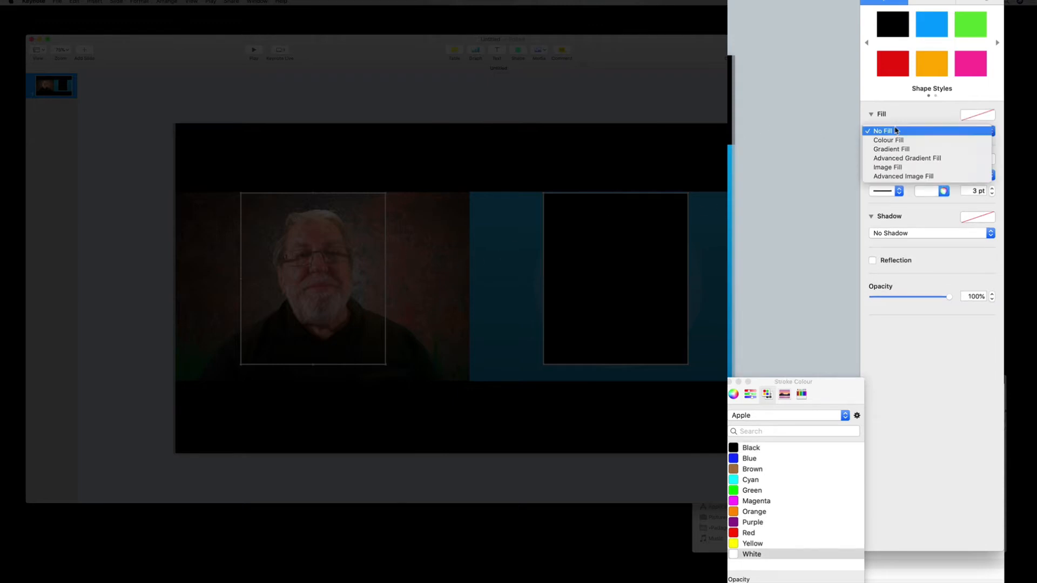
pyautogui.click(890, 140)
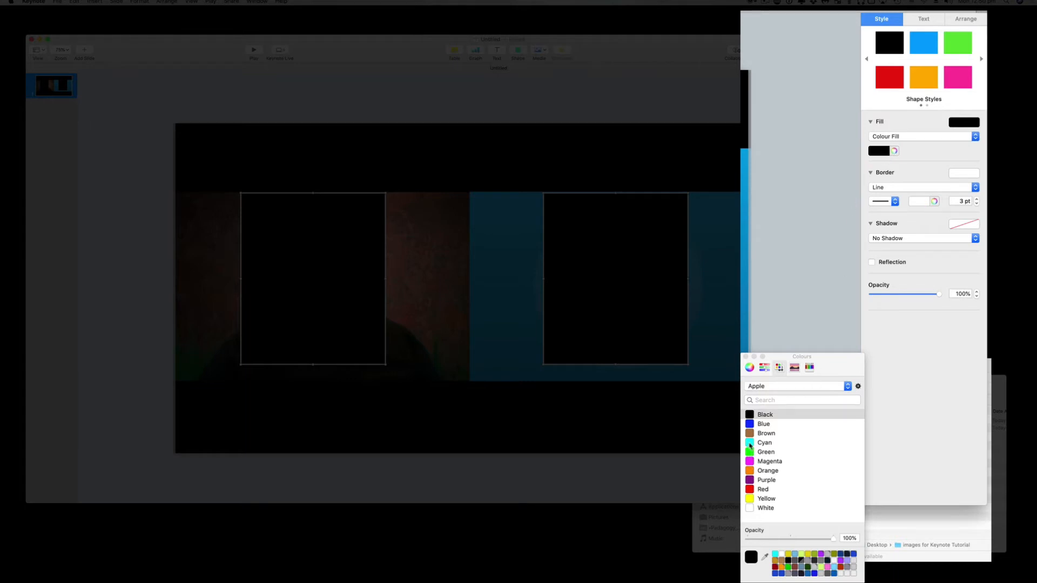
pyautogui.click(765, 443)
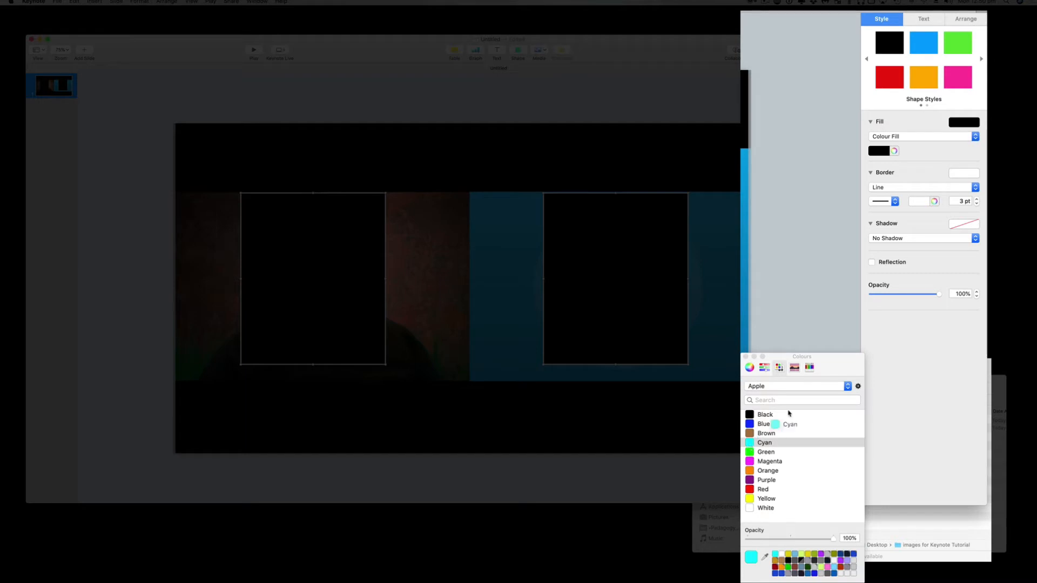
pyautogui.click(765, 443)
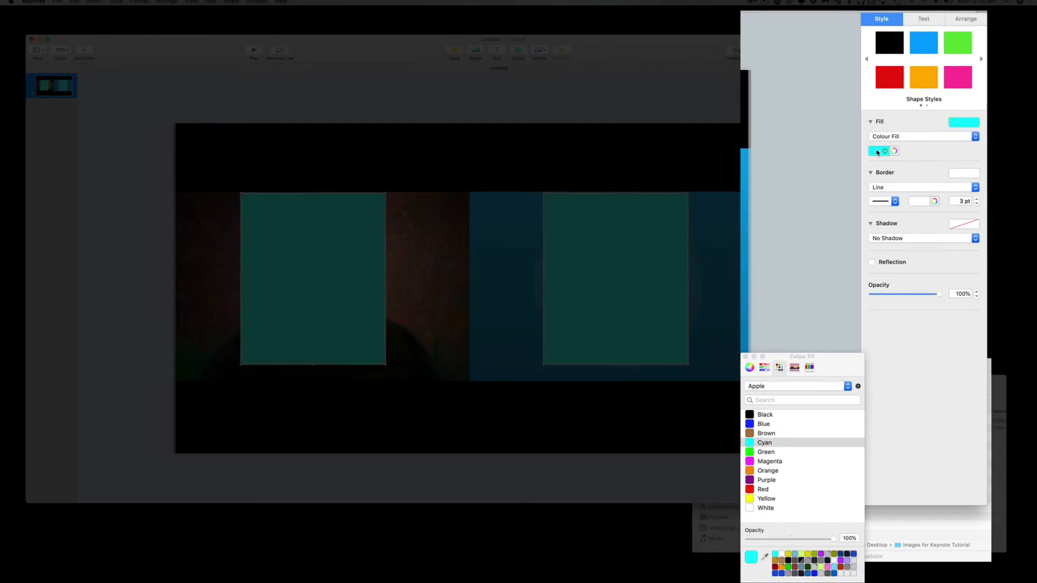
pyautogui.click(763, 443)
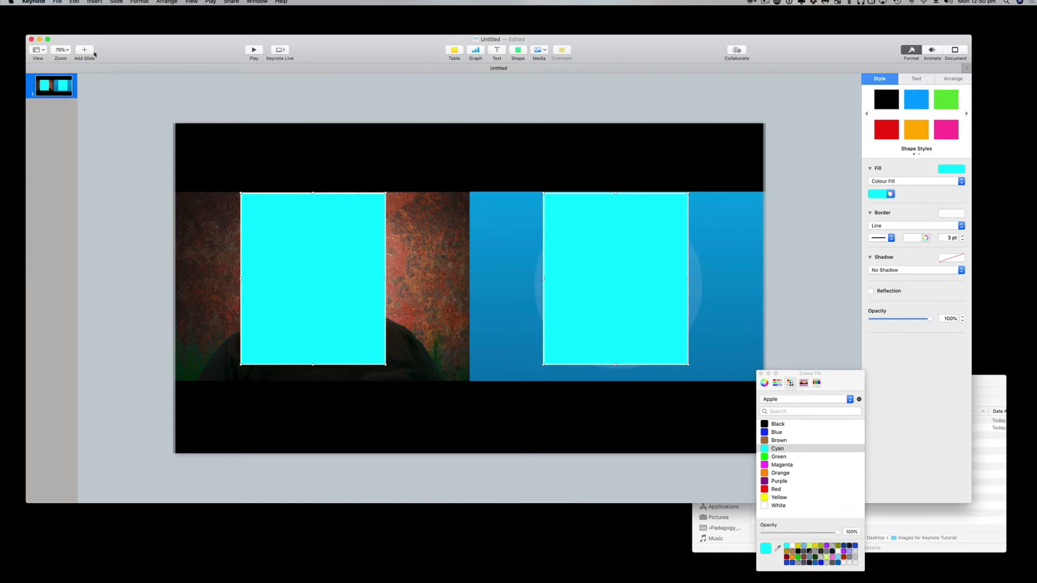
pyautogui.click(84, 52)
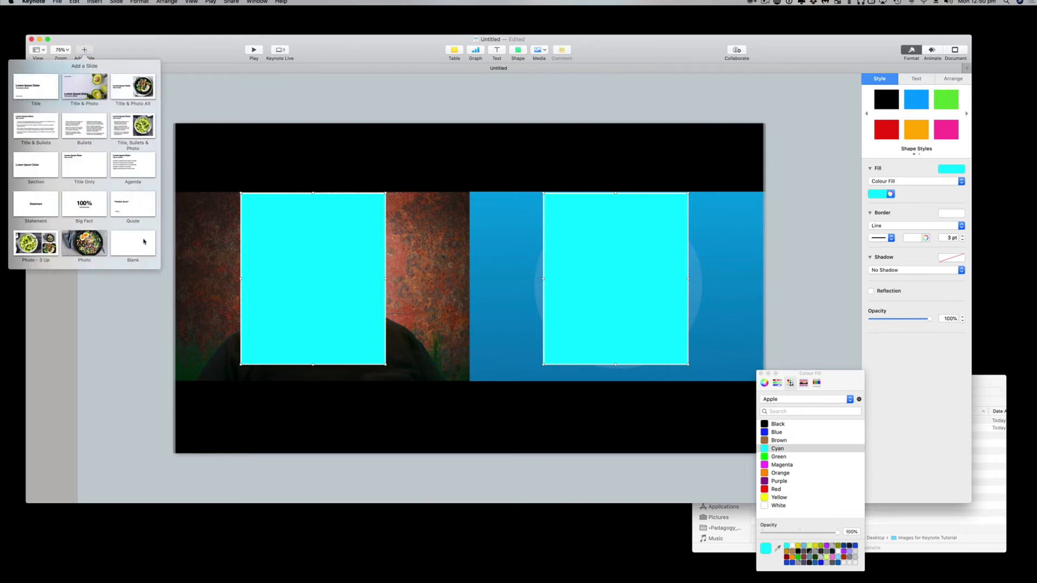
# - Add a blank slide and stretch a black square to cover it entirely
pyautogui.click(132, 242)
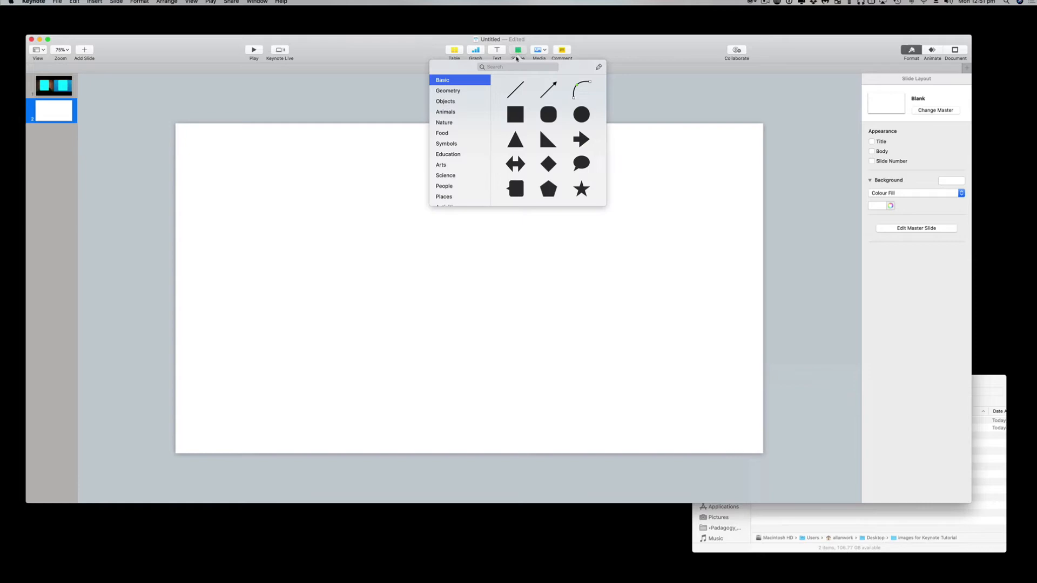
pyautogui.click(515, 115)
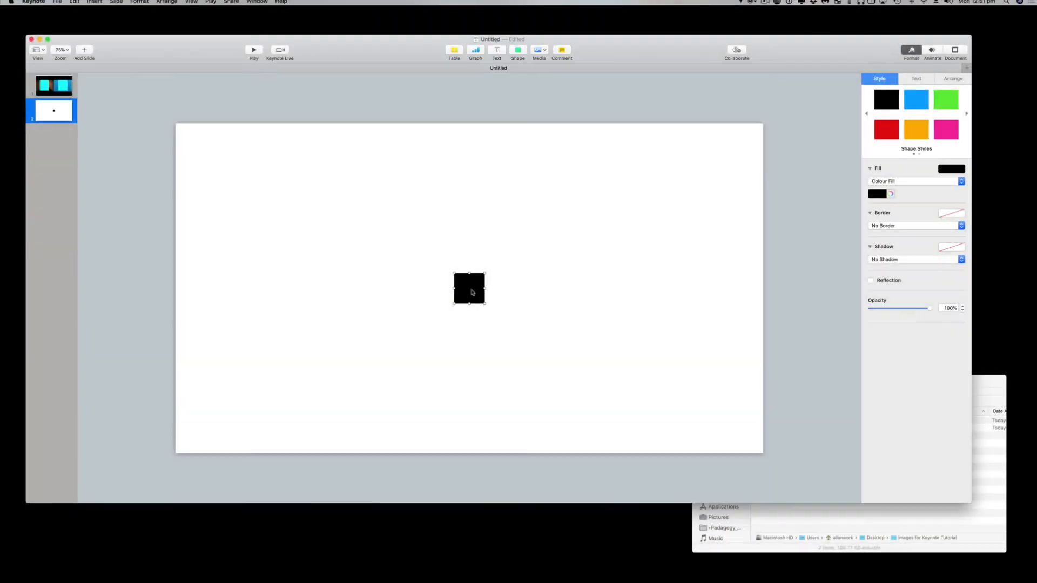
pyautogui.moveTo(469, 289); pyautogui.dragTo(189, 139)
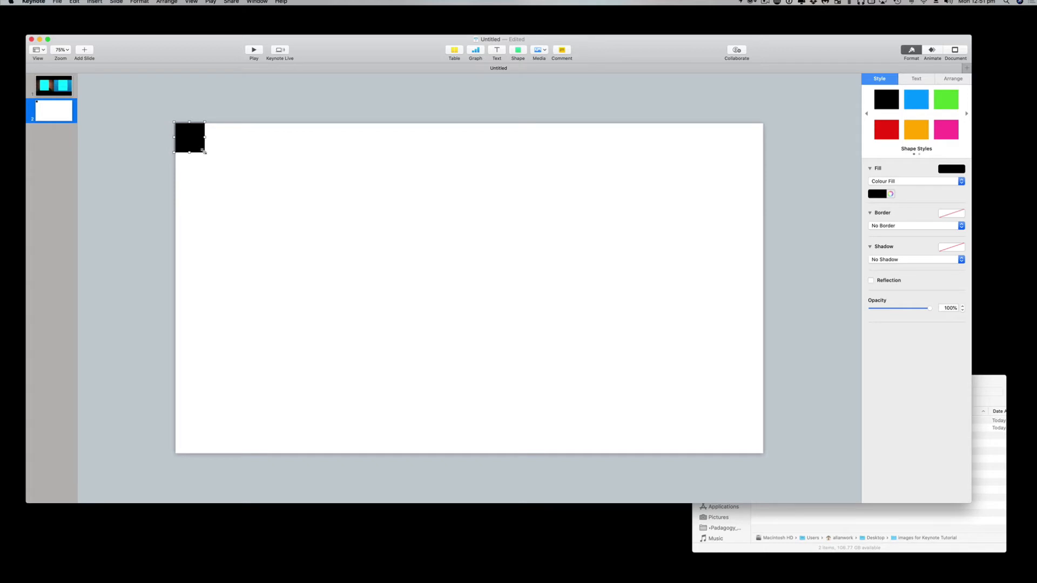
pyautogui.moveTo(203, 150); pyautogui.dragTo(758, 454)
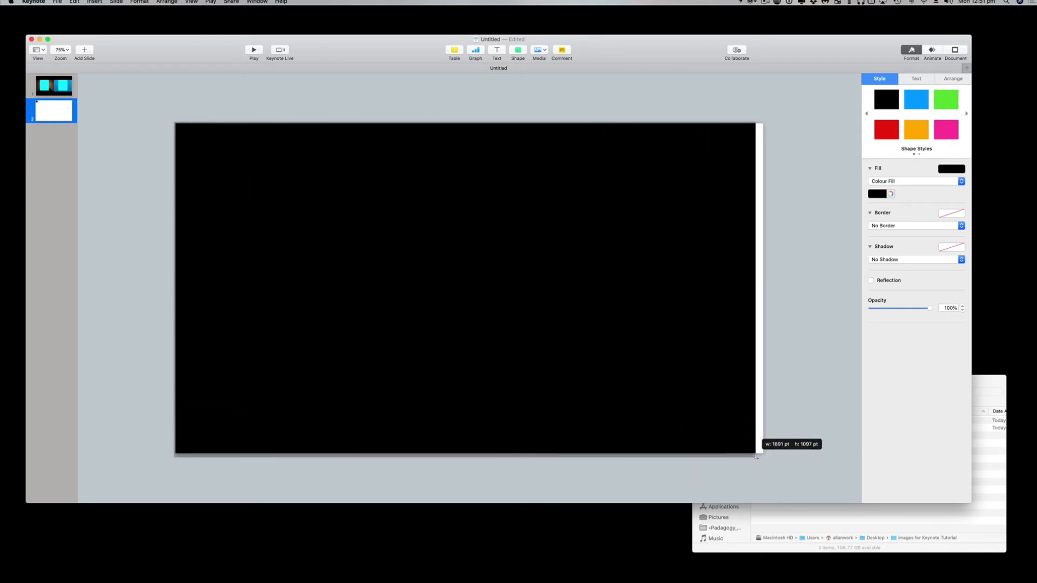
pyautogui.moveTo(758, 454); pyautogui.dragTo(762, 456)
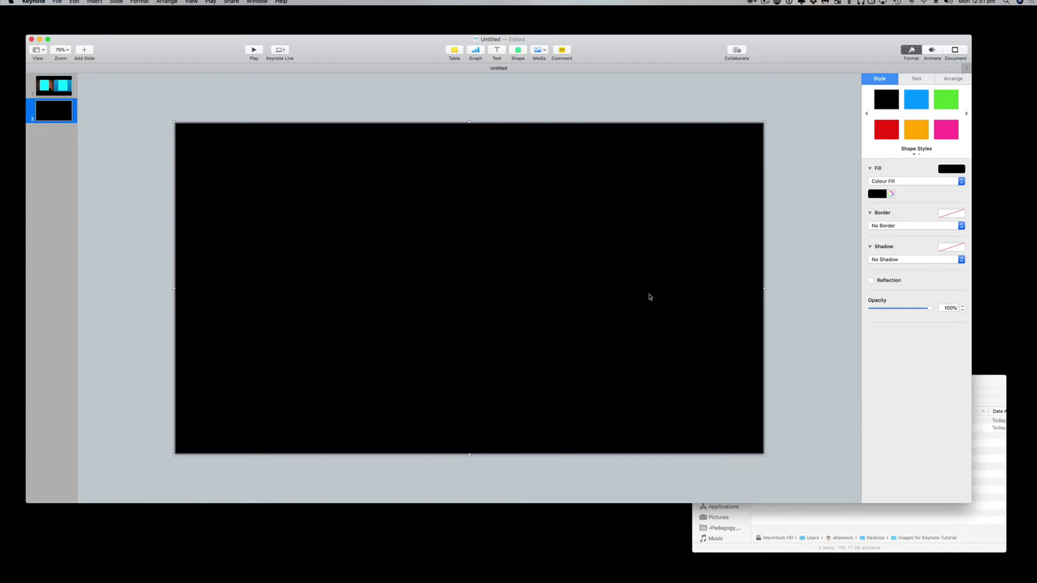
pyautogui.moveTo(599, 133)
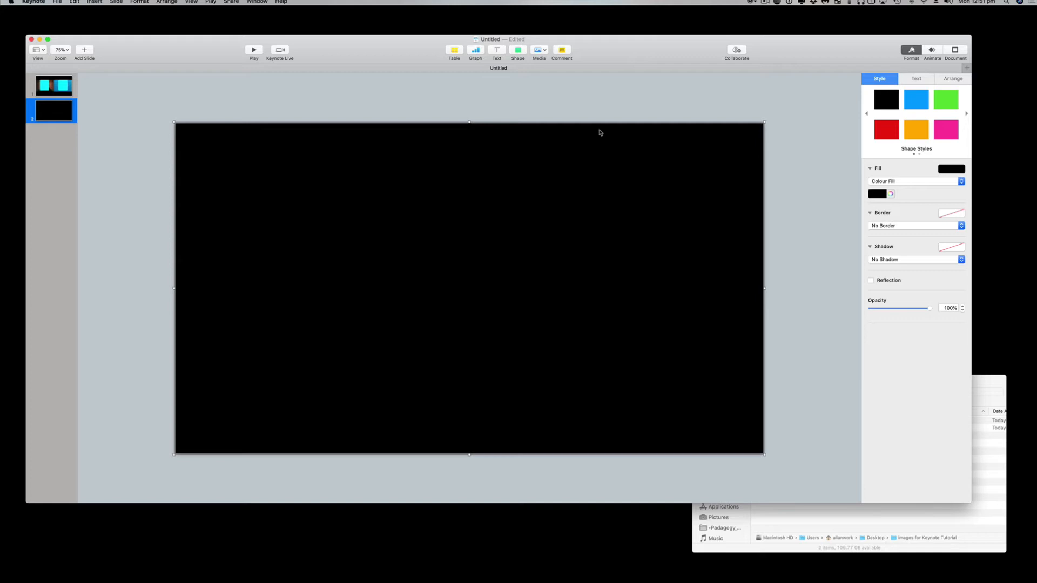
pyautogui.moveTo(892, 215)
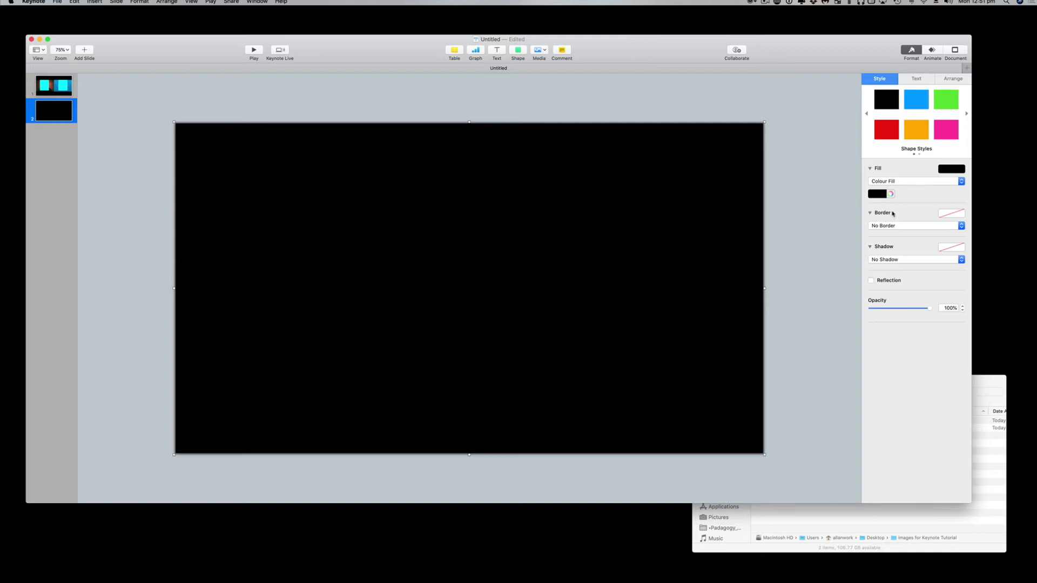
pyautogui.moveTo(853, 211)
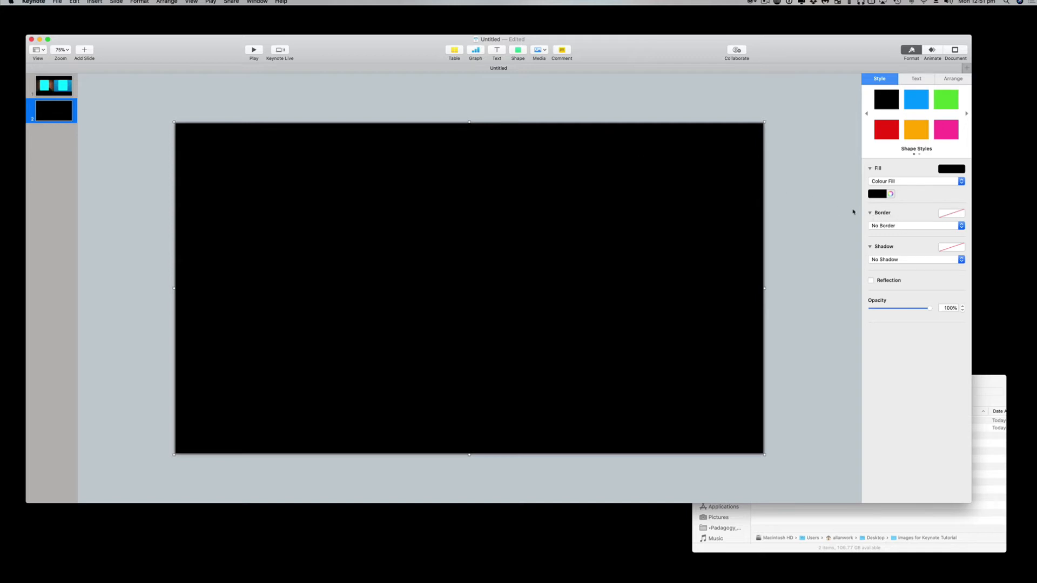
pyautogui.moveTo(793, 193)
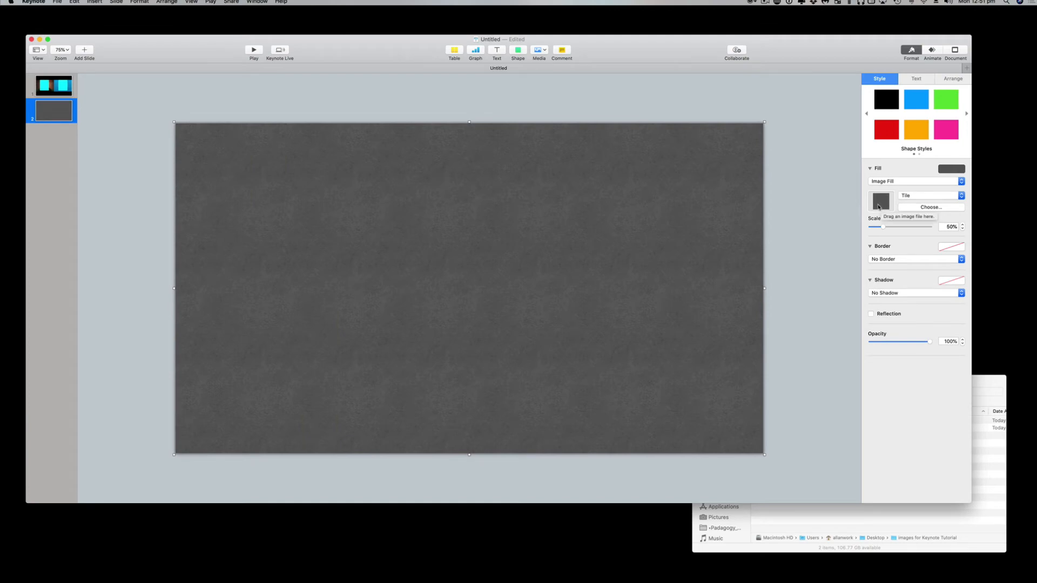
pyautogui.moveTo(843, 95)
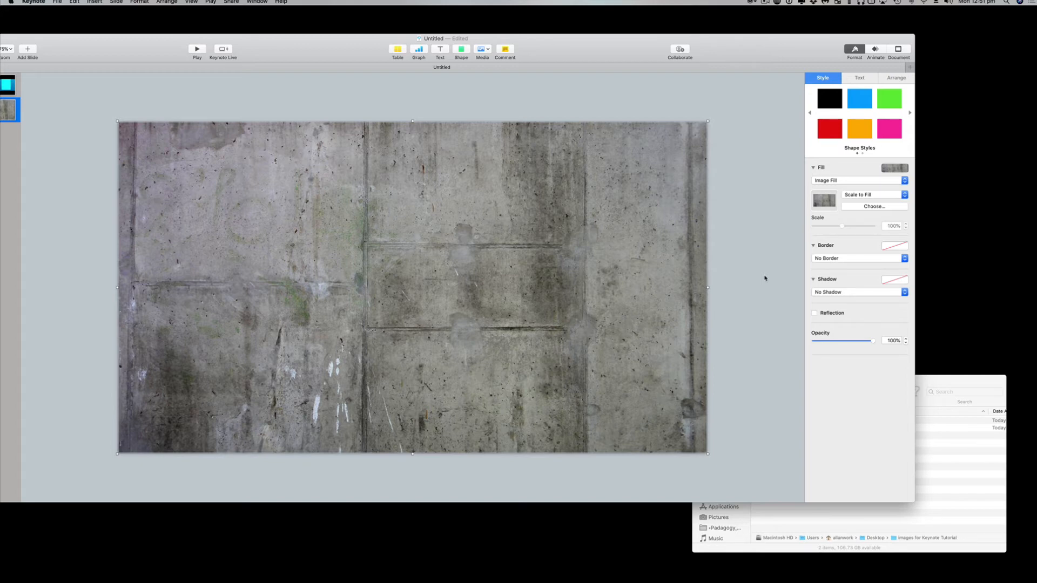
pyautogui.moveTo(274, 65)
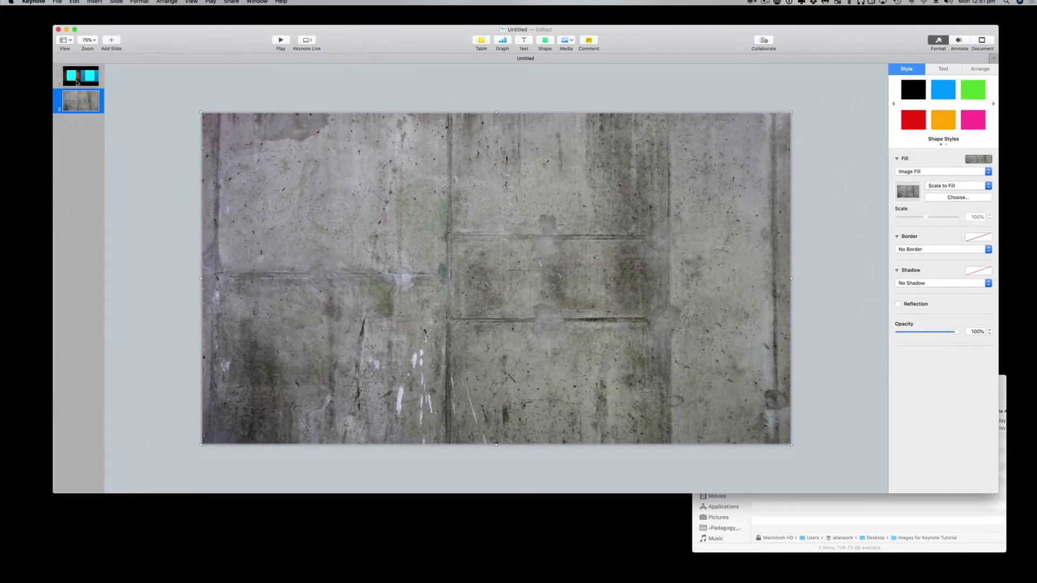
# - Back on slide 1, select both cyan rectangles and copy them
pyautogui.click(80, 76)
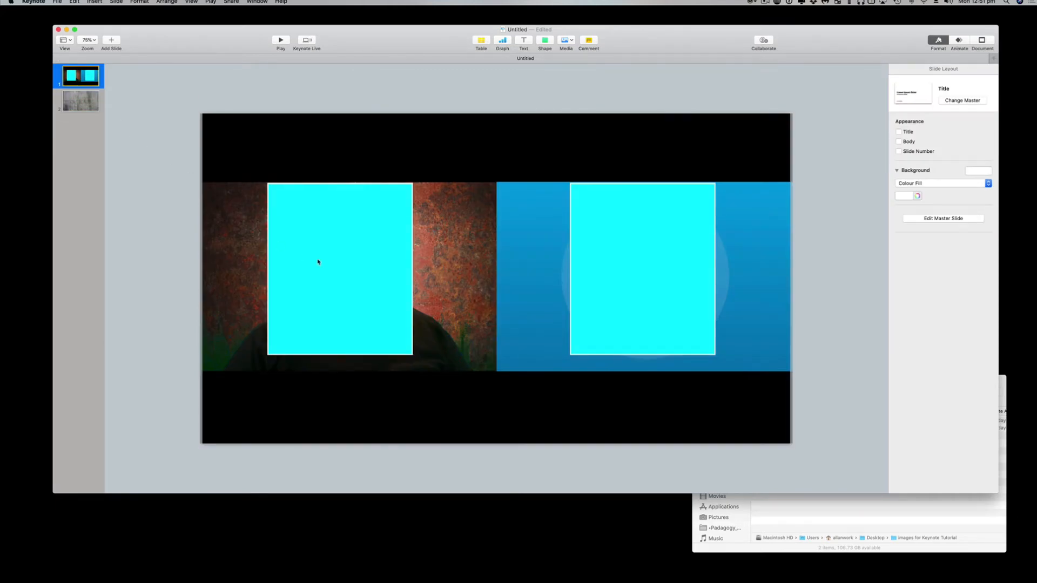
pyautogui.click(339, 268)
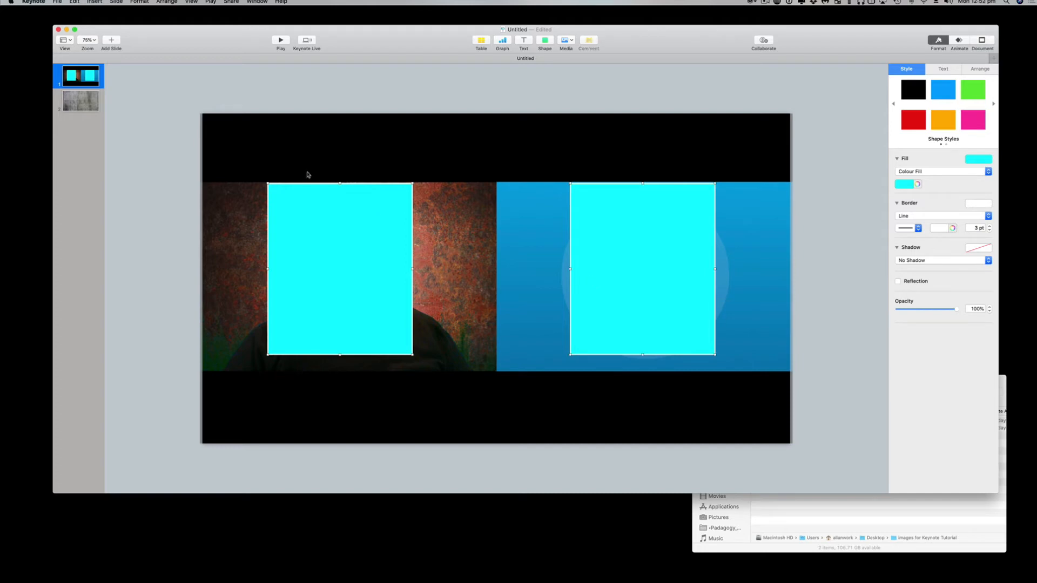
pyautogui.click(80, 100)
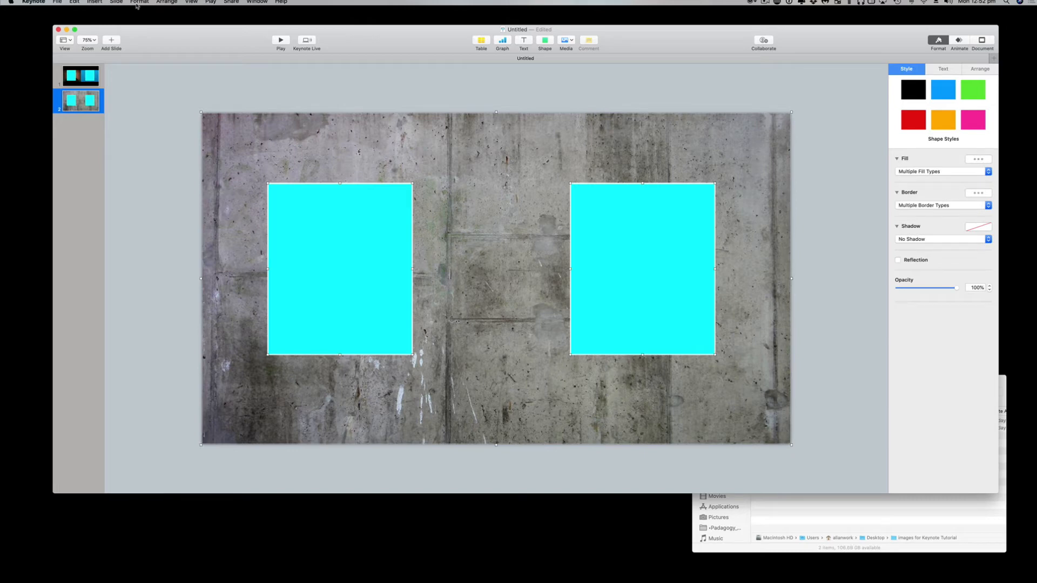
pyautogui.click(138, 2)
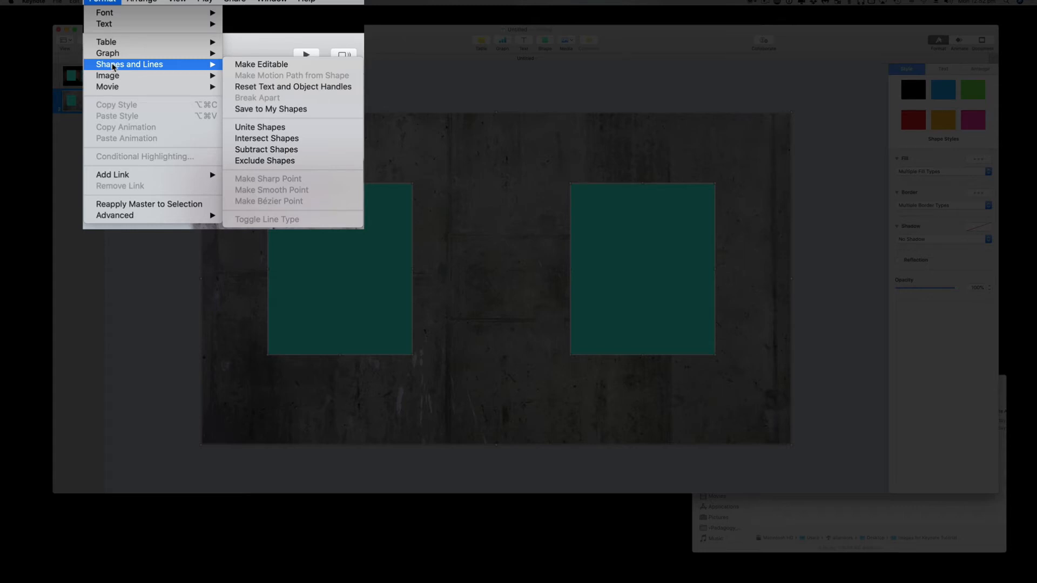
pyautogui.moveTo(107, 74)
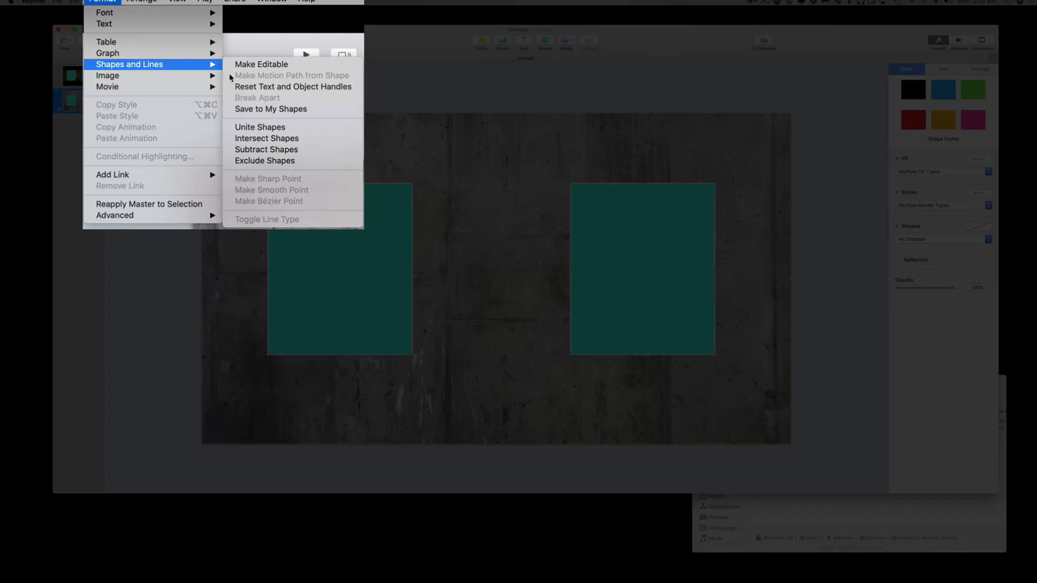
pyautogui.moveTo(266, 149)
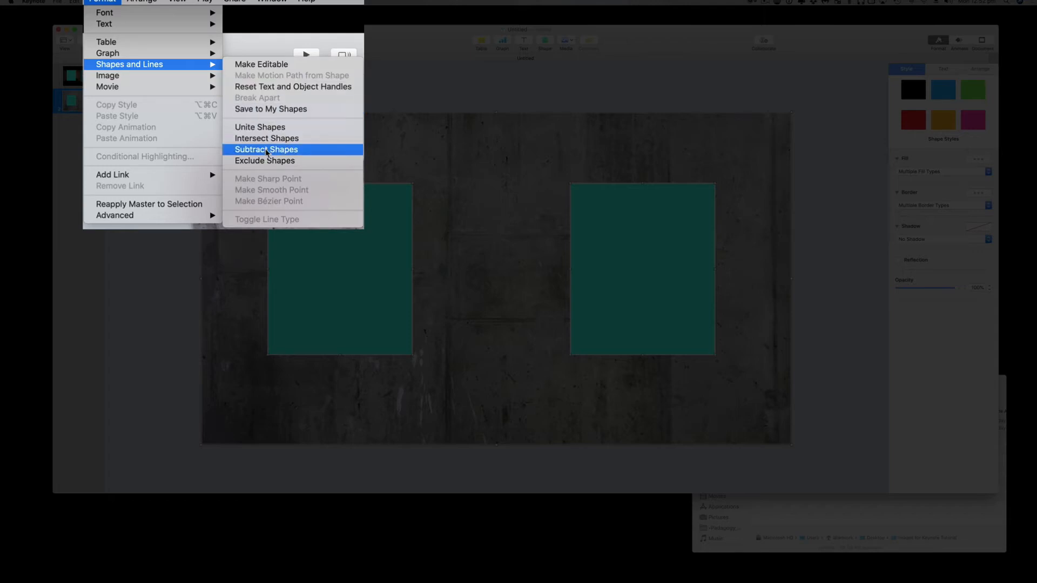
# - Subtract both rectangles from the concrete image, leaving two see-through windows
pyautogui.click(265, 149)
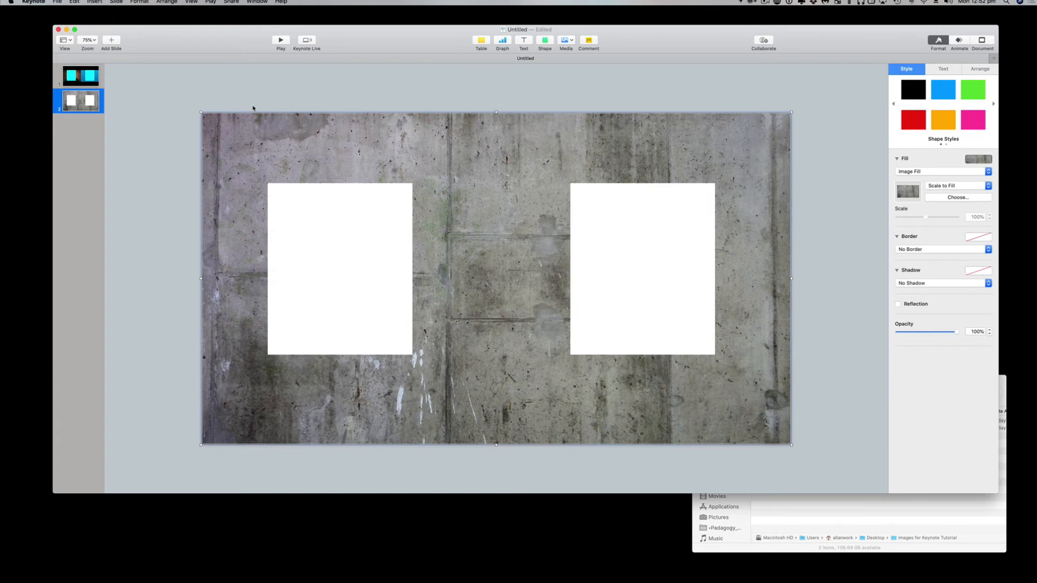
pyautogui.moveTo(449, 109)
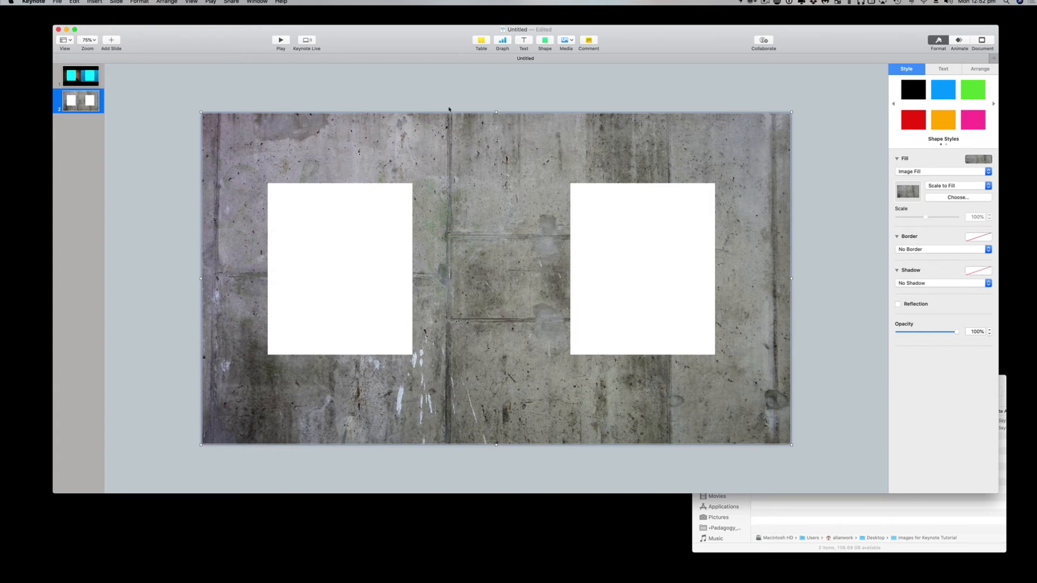
pyautogui.moveTo(870, 98)
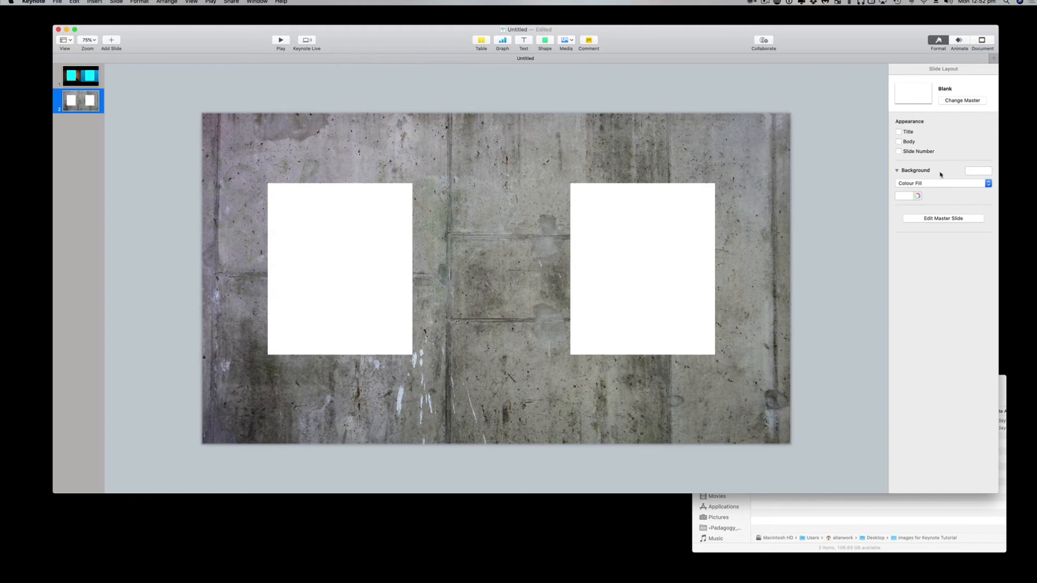
# - Set the slide background fill to No Fill in the Slide Layout inspector
pyautogui.click(941, 183)
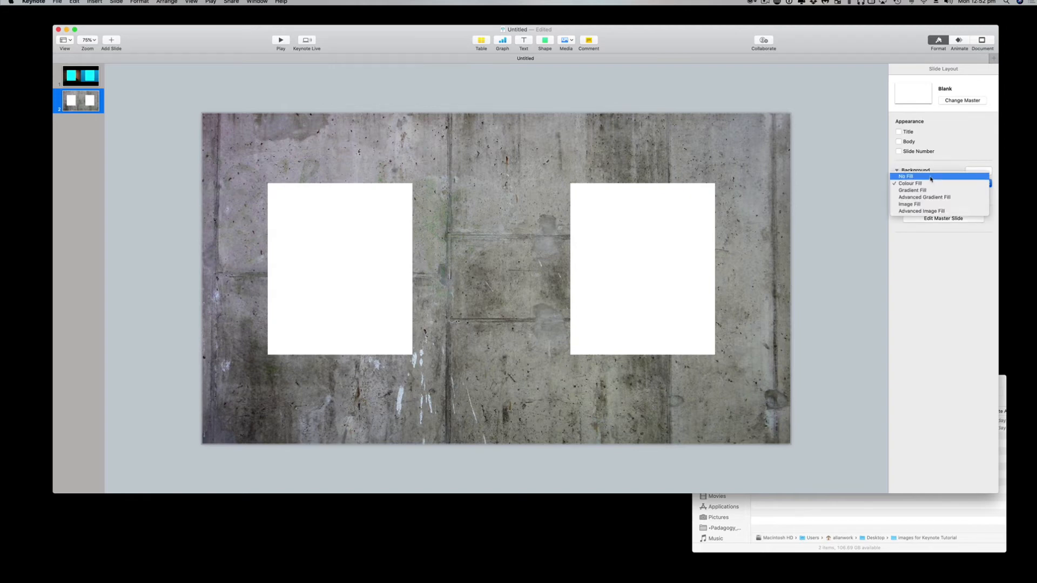
pyautogui.click(905, 183)
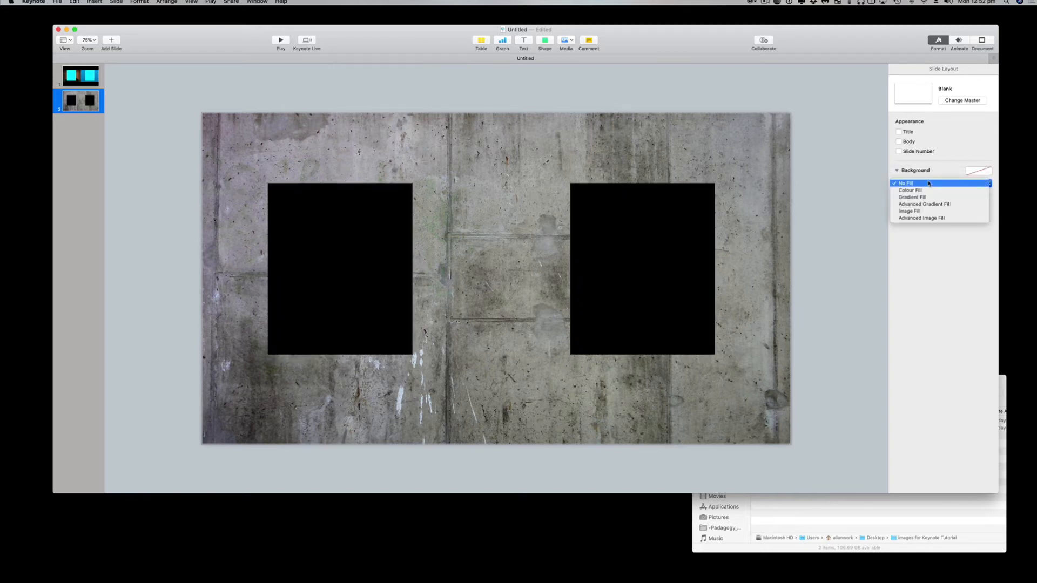
pyautogui.click(911, 191)
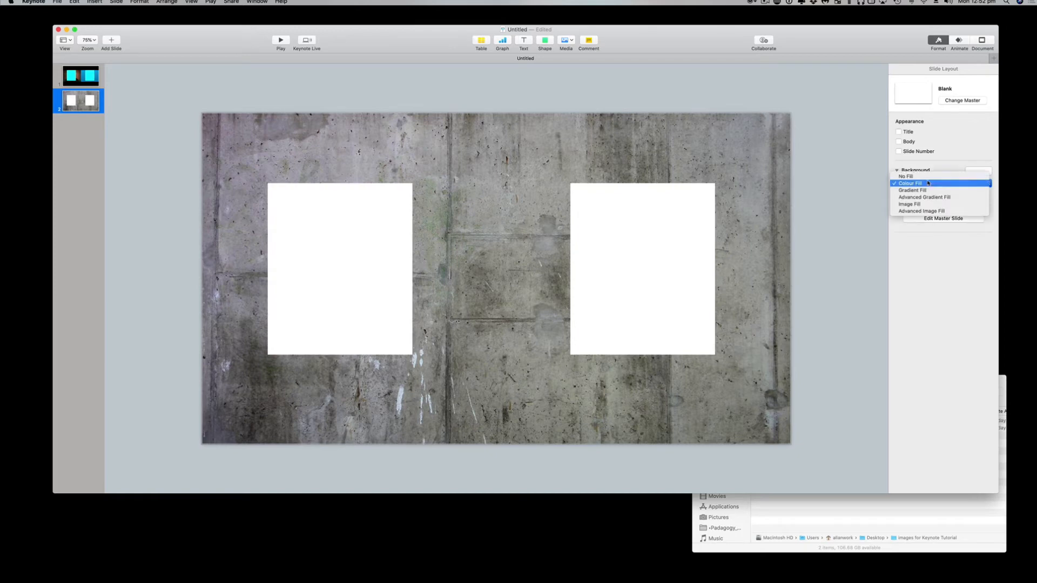
pyautogui.click(911, 183)
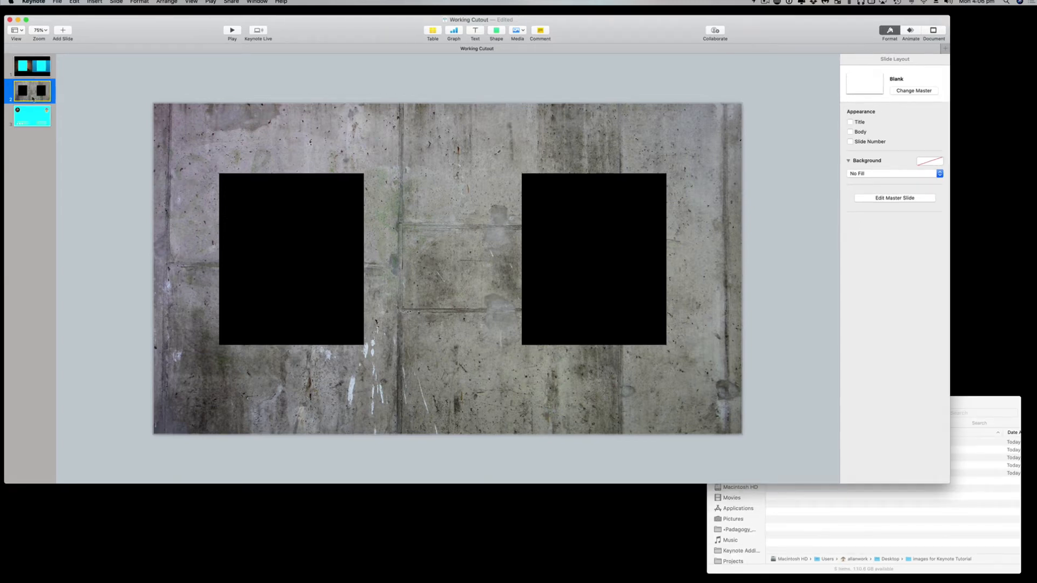
# - Copy the speaker logos, names, affiliations and emails from the cyan slide onto slide 2
pyautogui.click(30, 117)
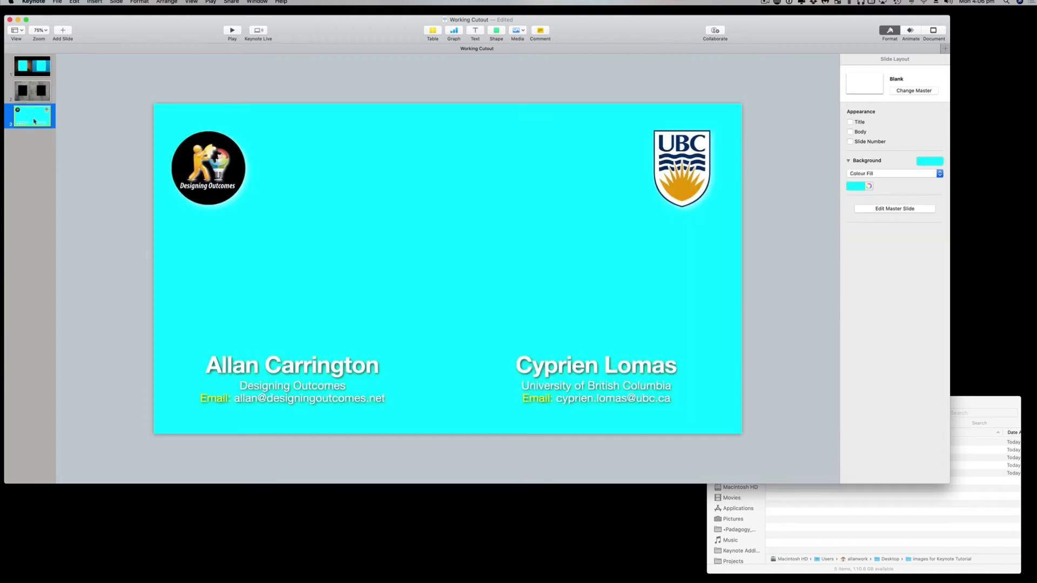
pyautogui.moveTo(200, 200)
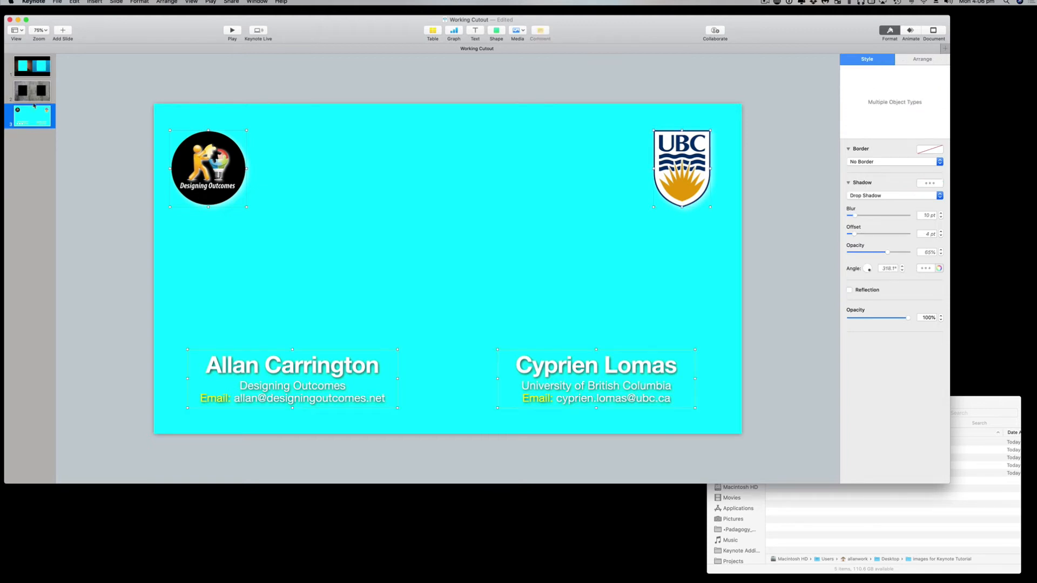
pyautogui.click(30, 91)
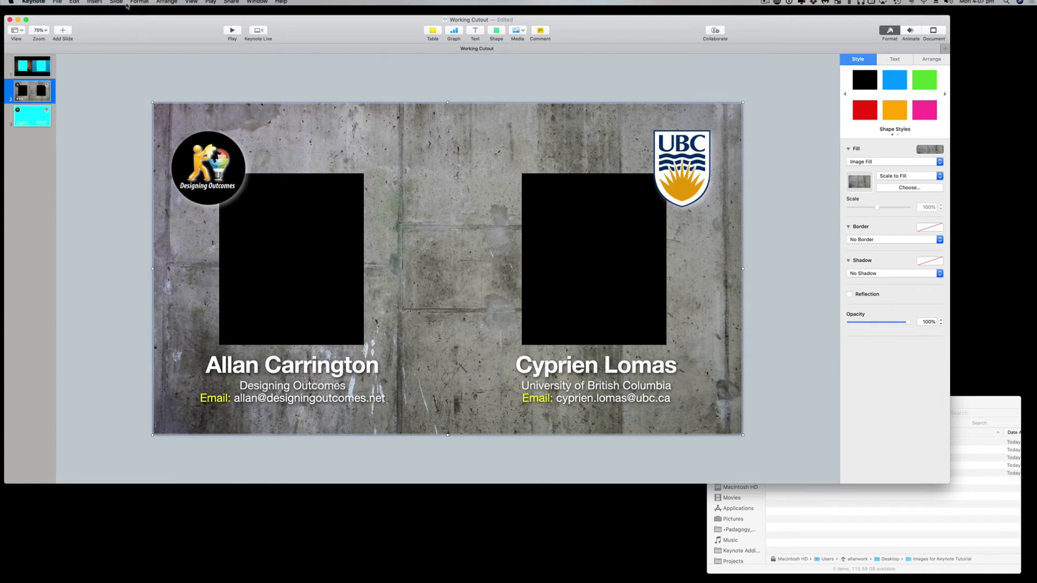
# - Export slide range 2 to 2 as PNG, named STATIC CUTOUT
pyautogui.click(57, 2)
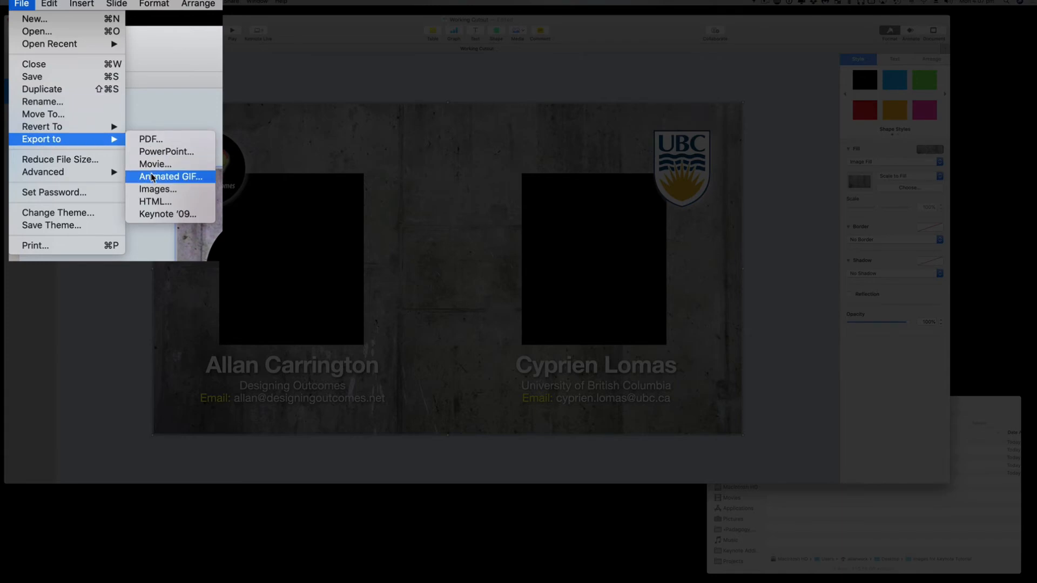
pyautogui.click(157, 192)
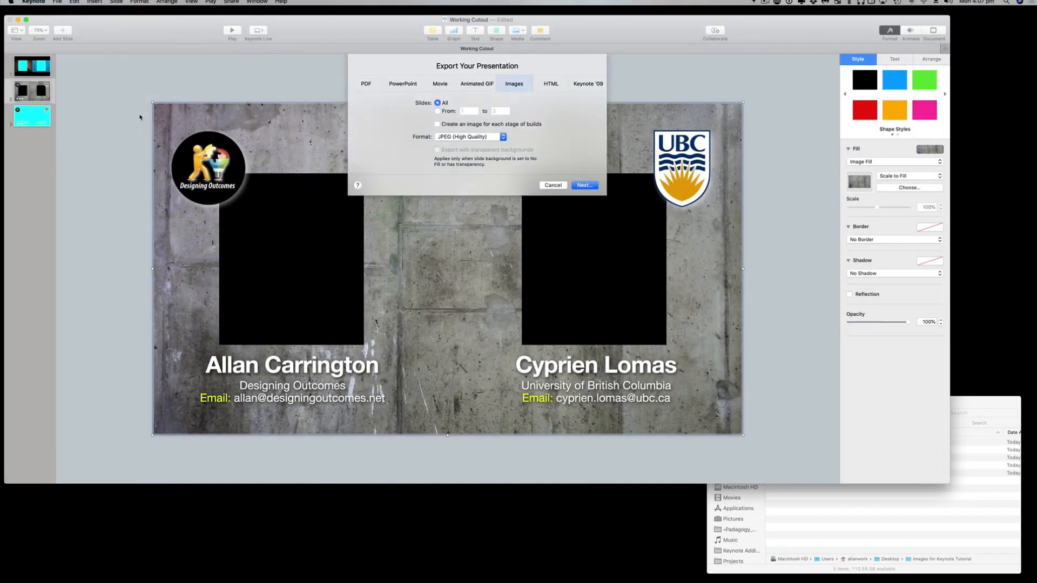
pyautogui.click(415, 104)
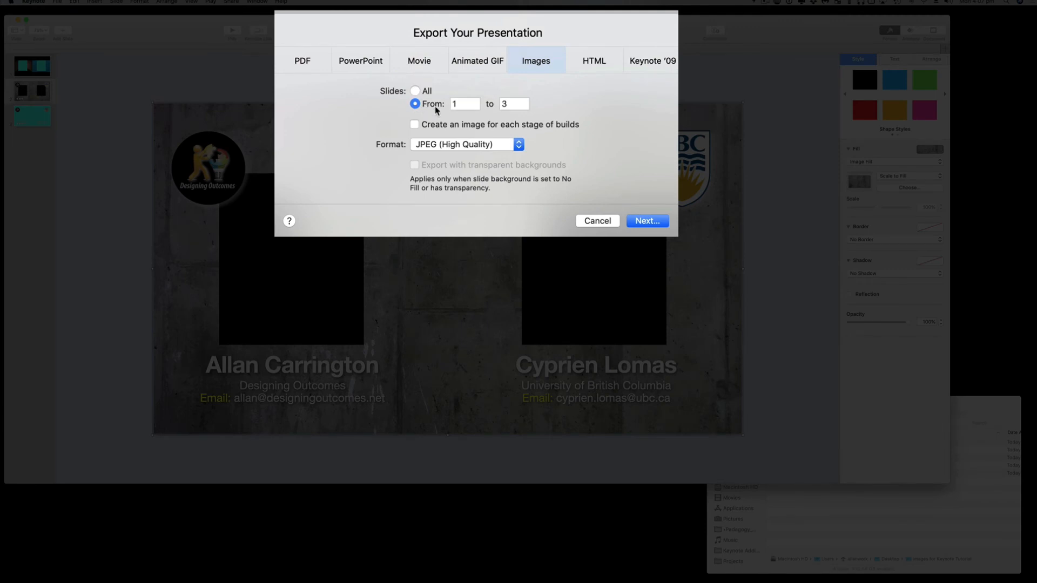
pyautogui.click(464, 104)
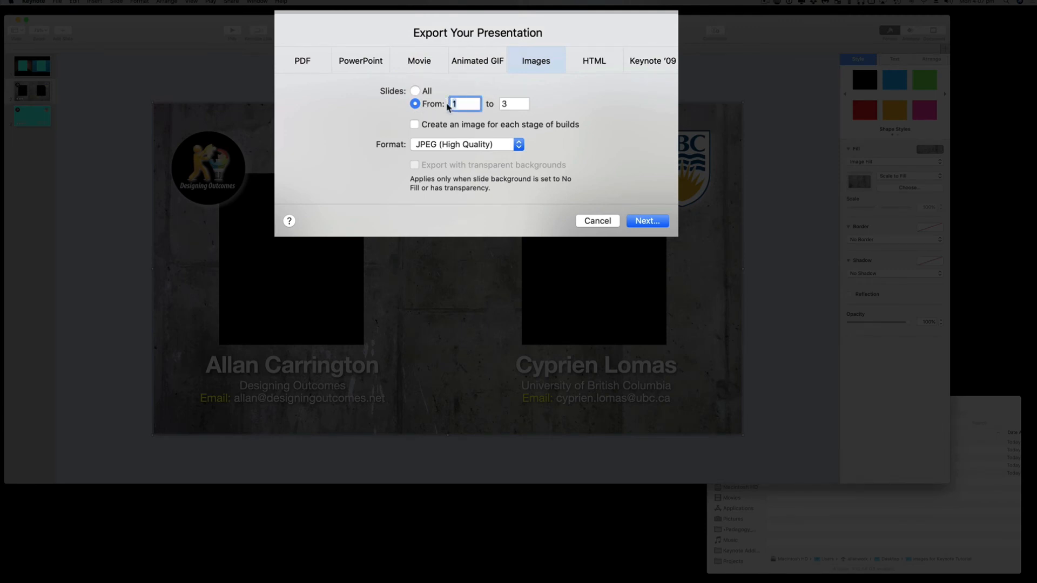
pyautogui.write('2')
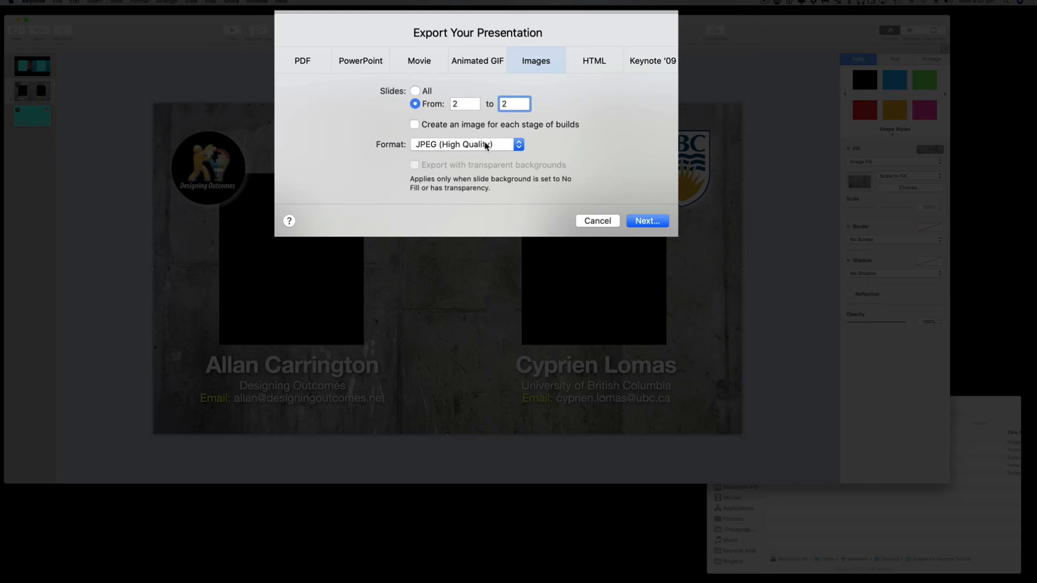
pyautogui.click(465, 144)
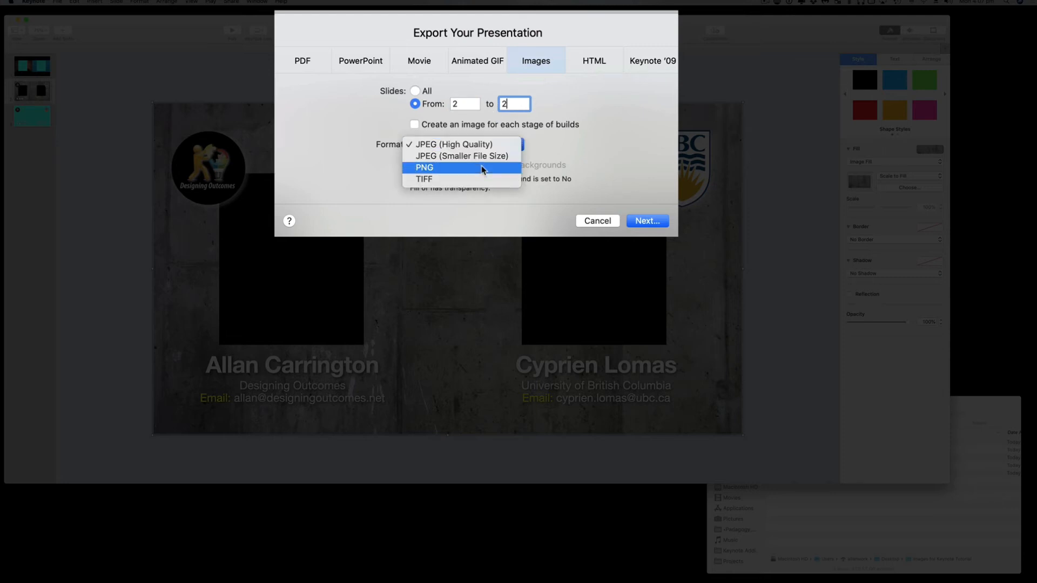
pyautogui.click(423, 167)
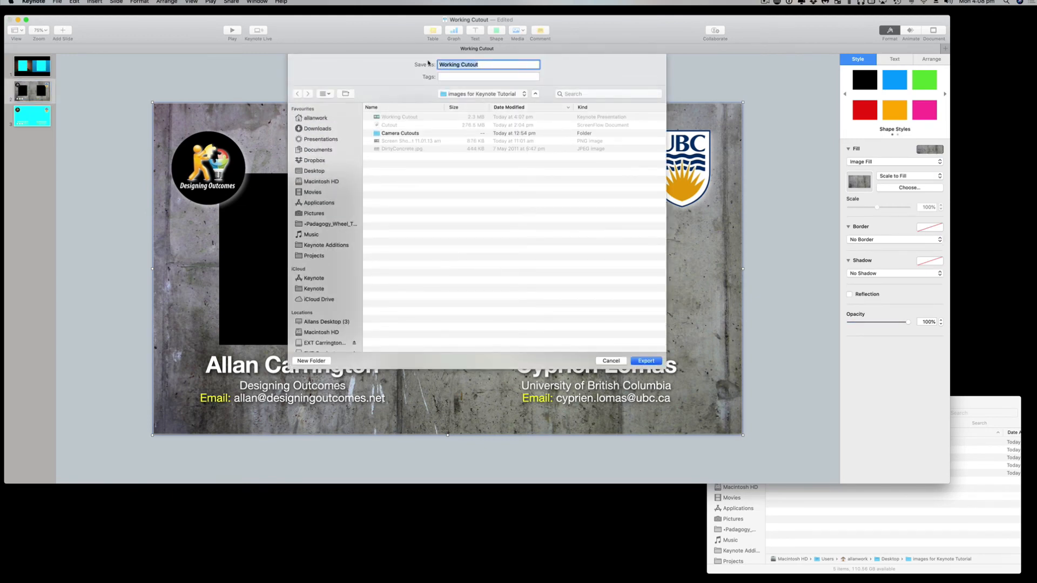
pyautogui.write('STATIC CUTOUT')
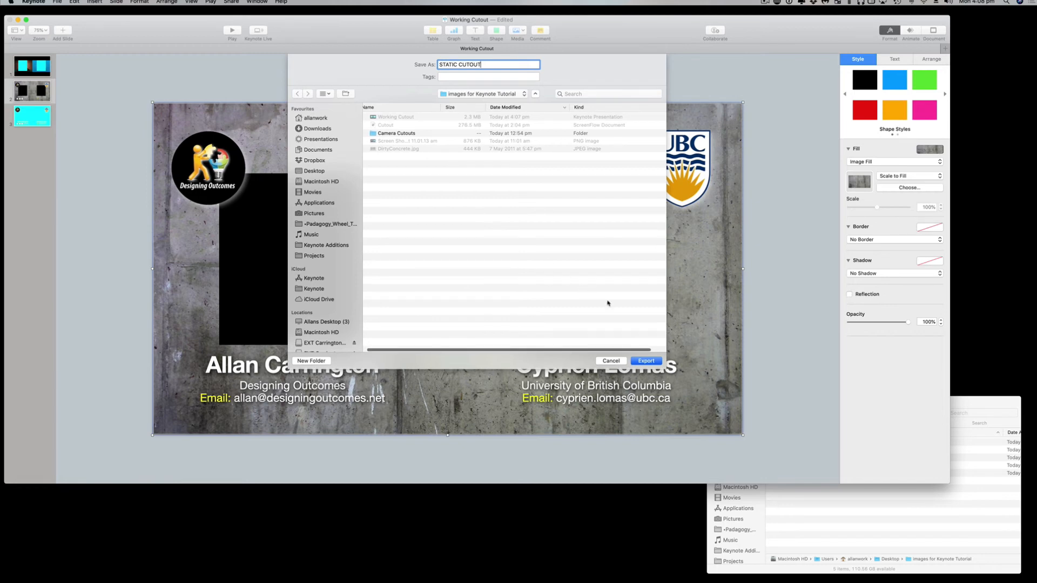
pyautogui.click(645, 360)
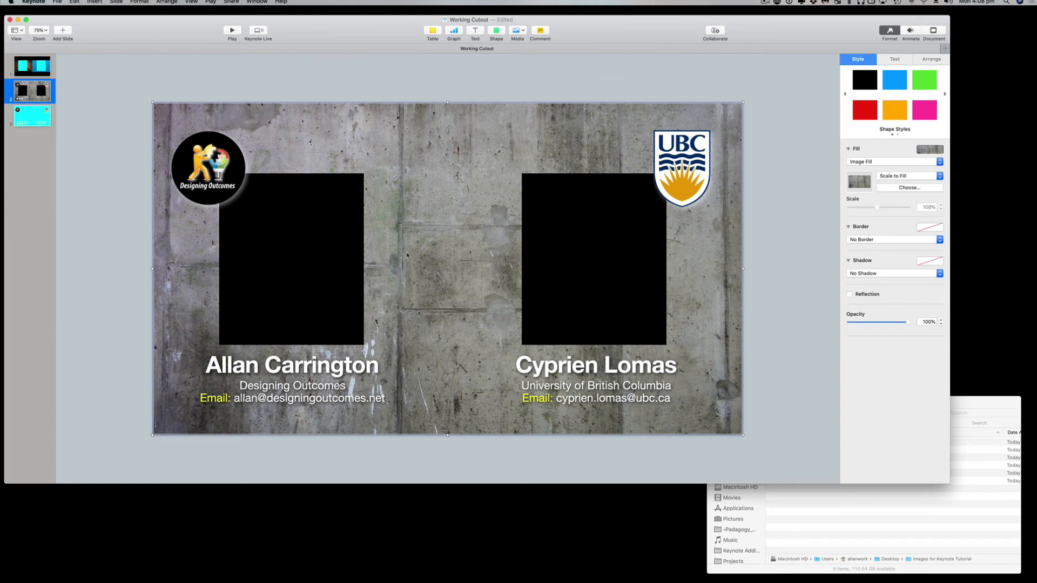
# - Add a 1.50 s Shimmer build-in to the circular UBC logo, second in build order
pyautogui.click(207, 168)
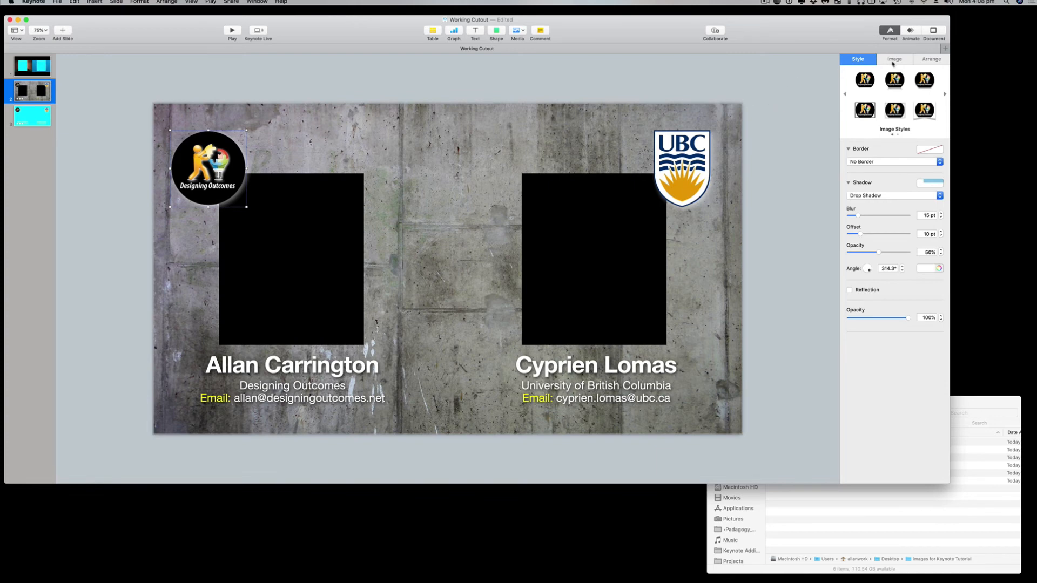
pyautogui.click(894, 59)
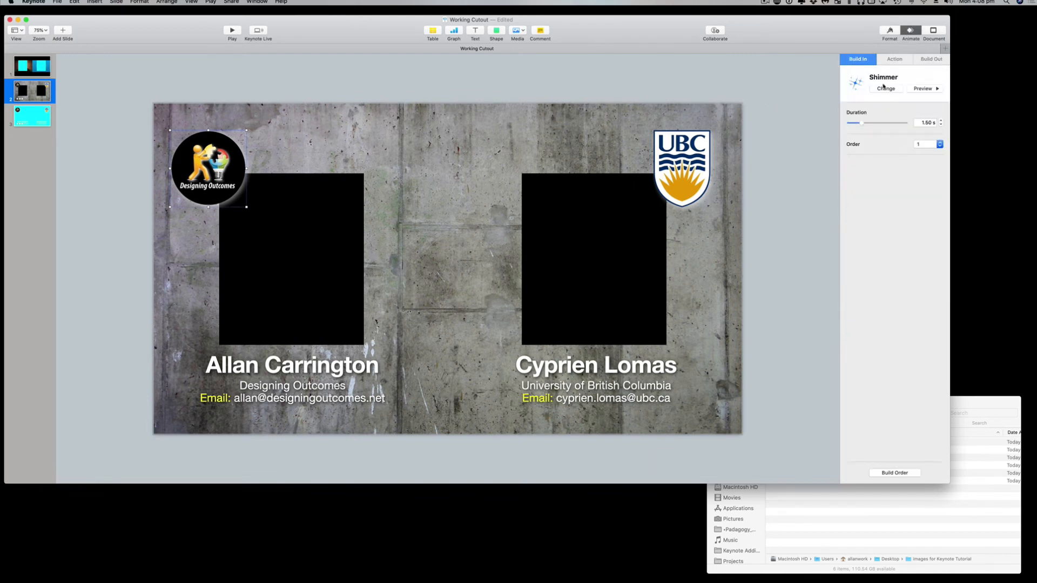
pyautogui.click(924, 88)
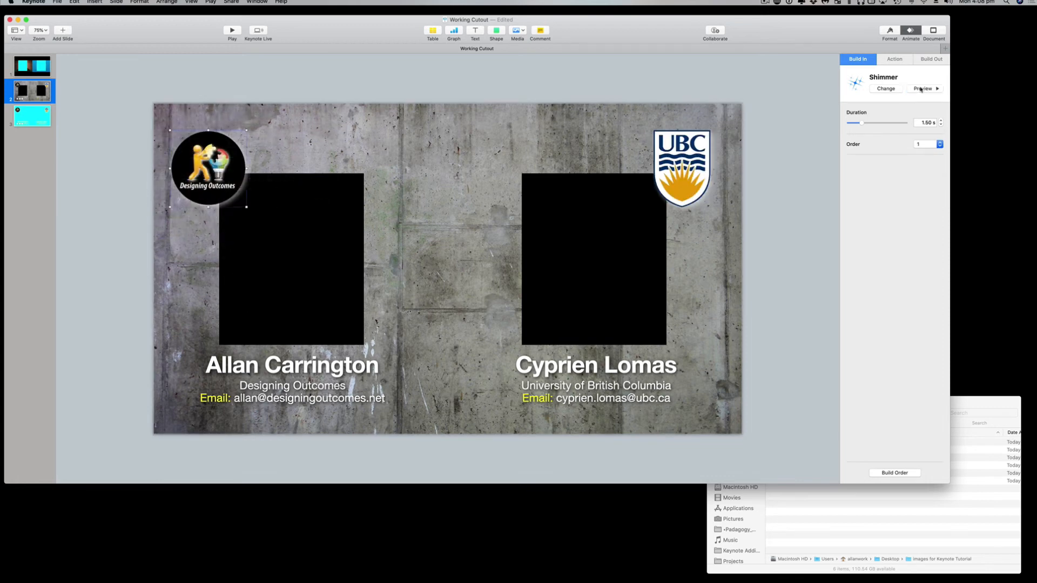
pyautogui.click(682, 165)
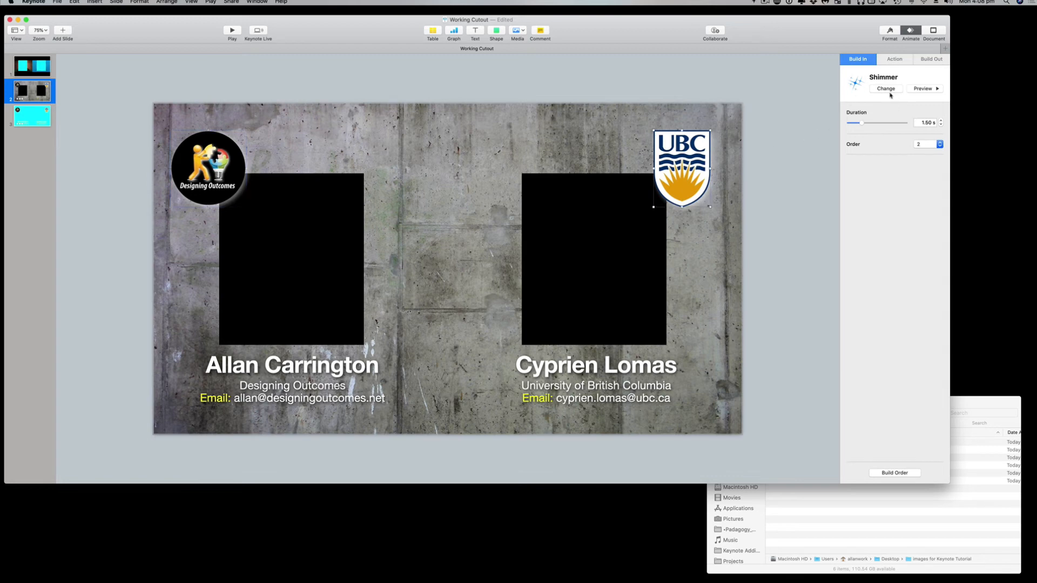
pyautogui.moveTo(839, 375)
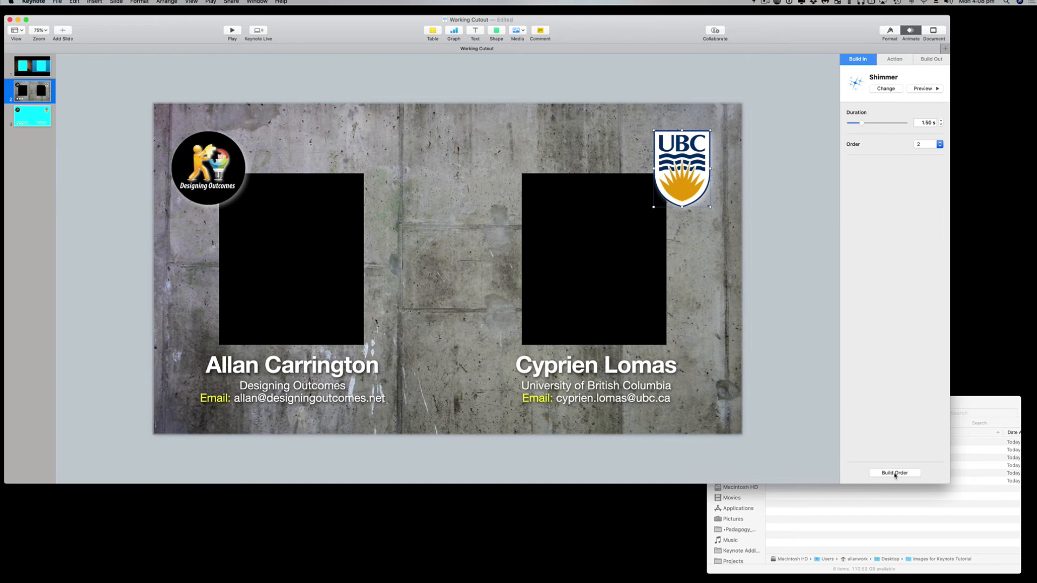
pyautogui.click(894, 472)
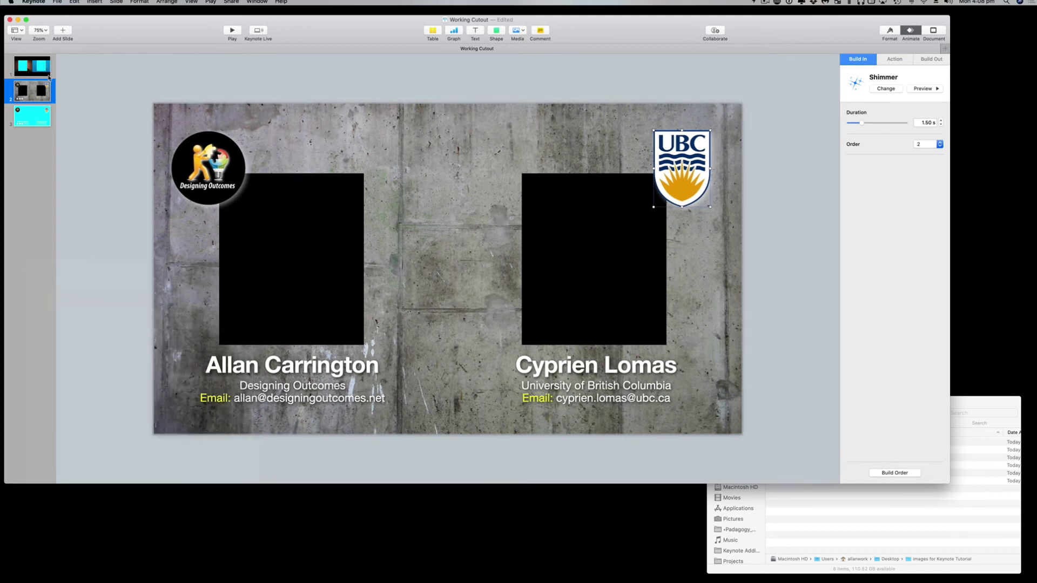
pyautogui.moveTo(101, 21)
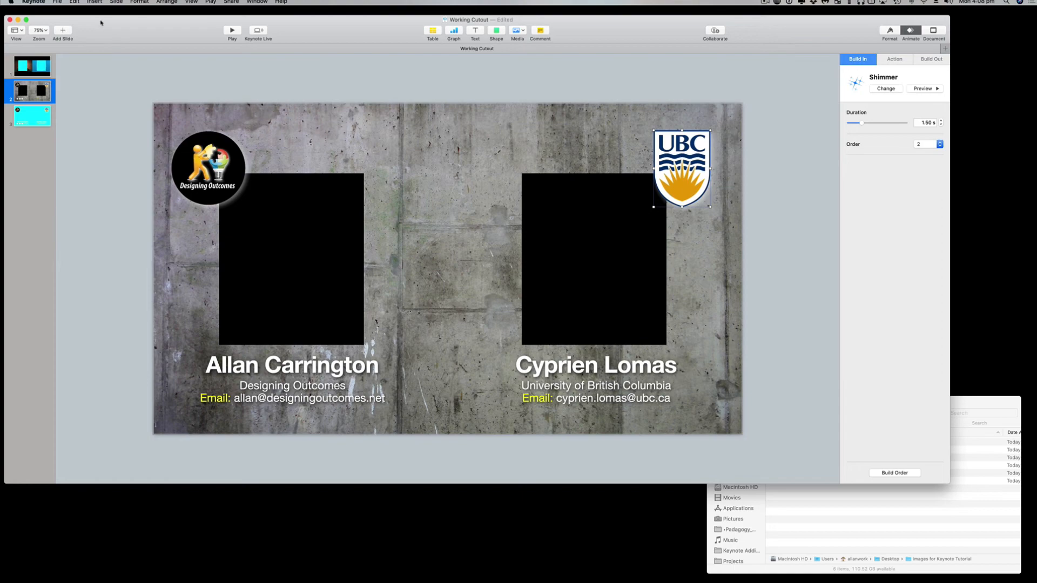
pyautogui.click(56, 2)
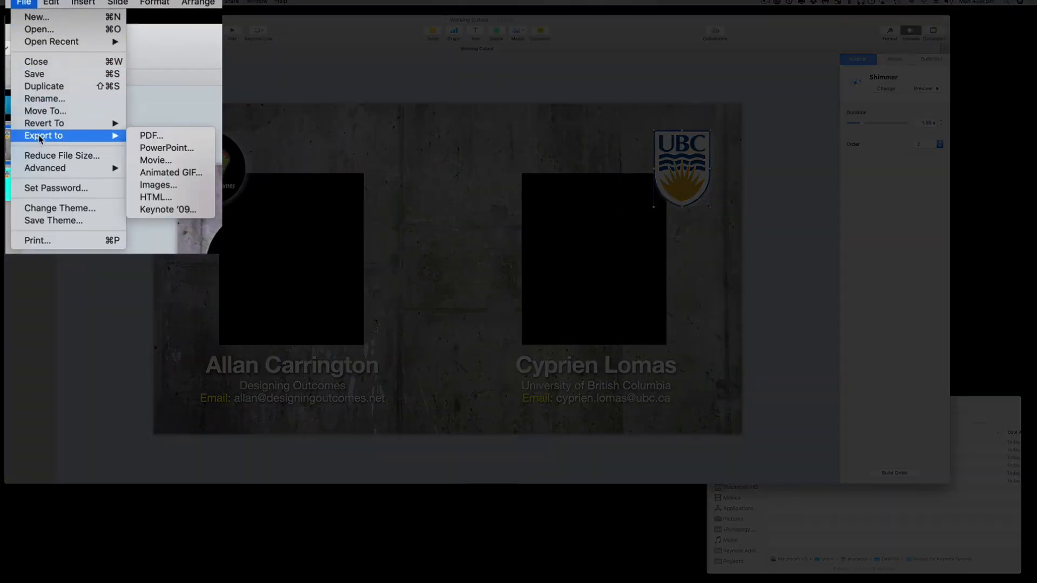
pyautogui.moveTo(155, 159)
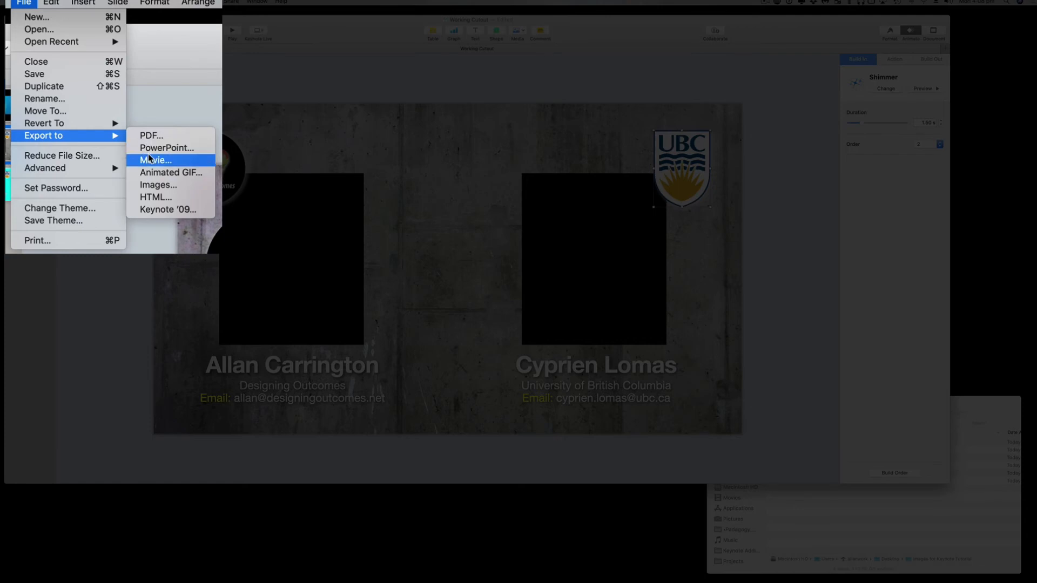
# - Set the movie export to custom 1024×768, Apple ProRes 4444 with transparency, slides 2–2
pyautogui.click(154, 159)
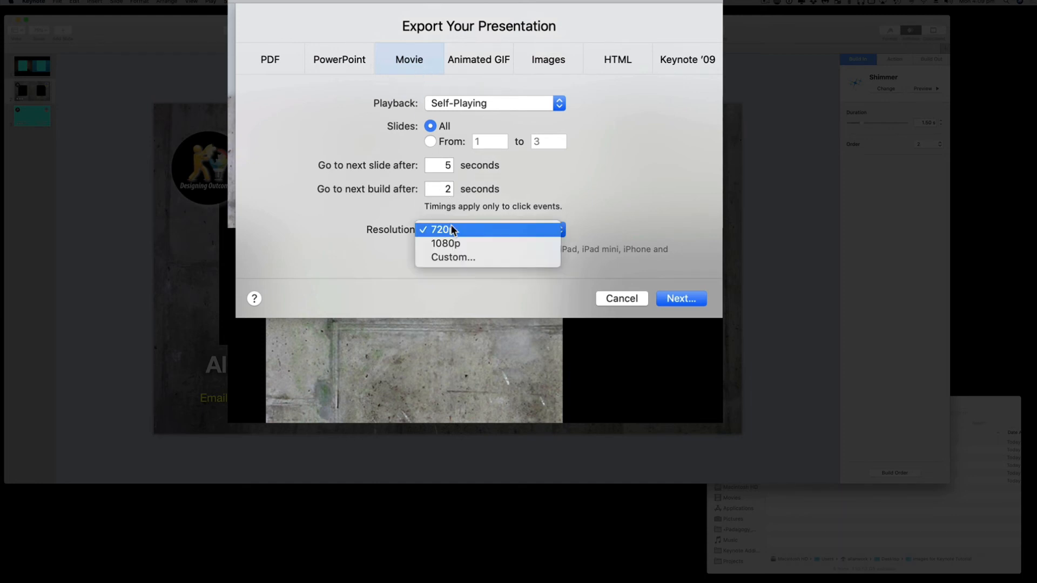
pyautogui.moveTo(453, 257)
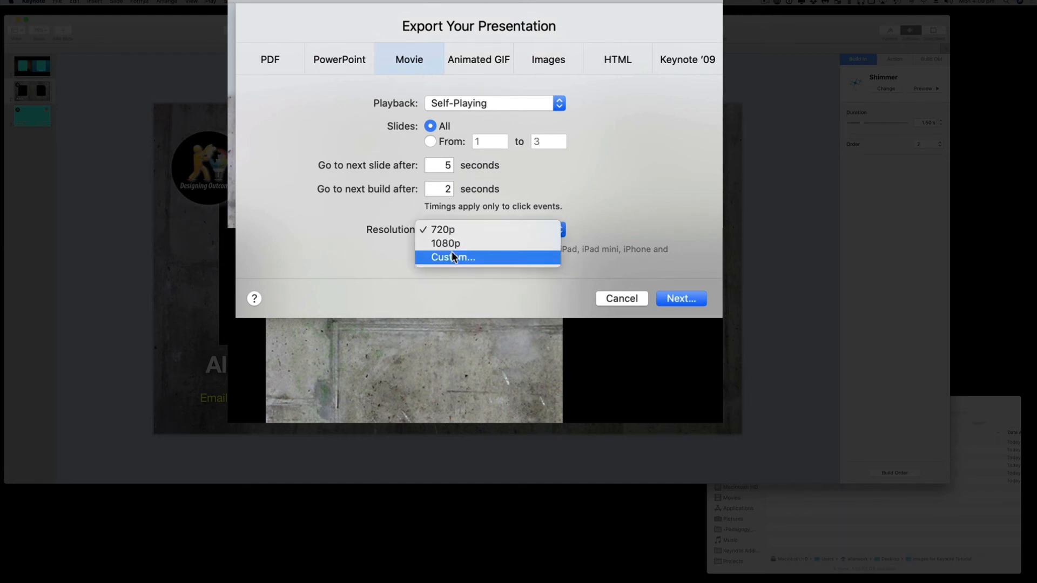
pyautogui.click(451, 257)
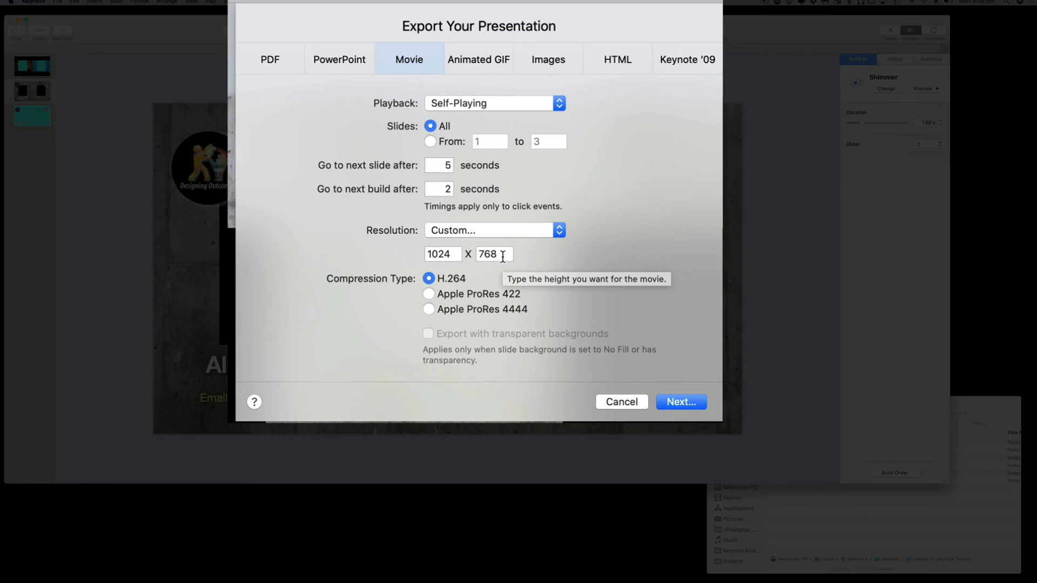
pyautogui.moveTo(547, 285)
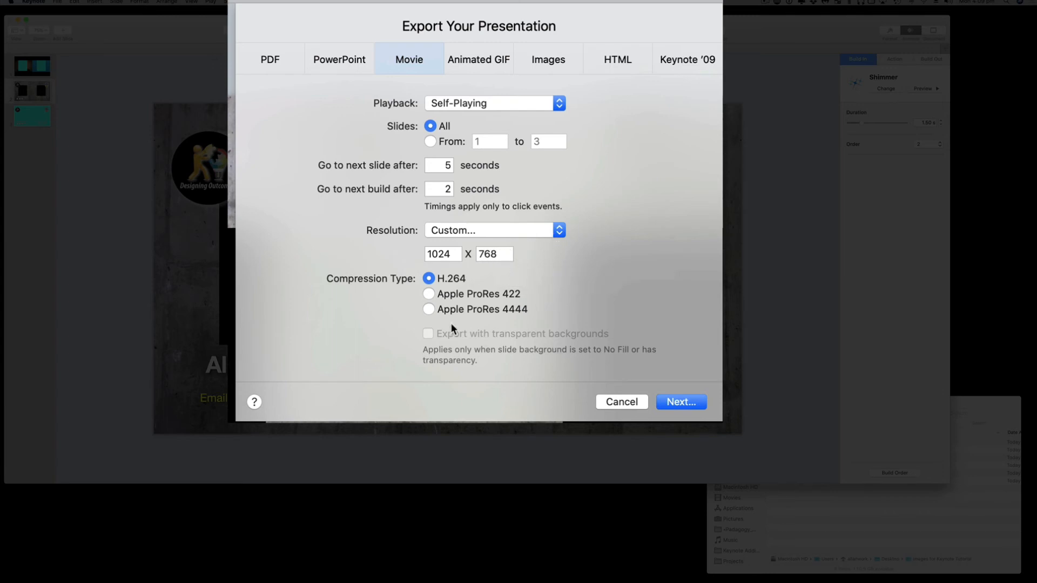
pyautogui.moveTo(429, 294)
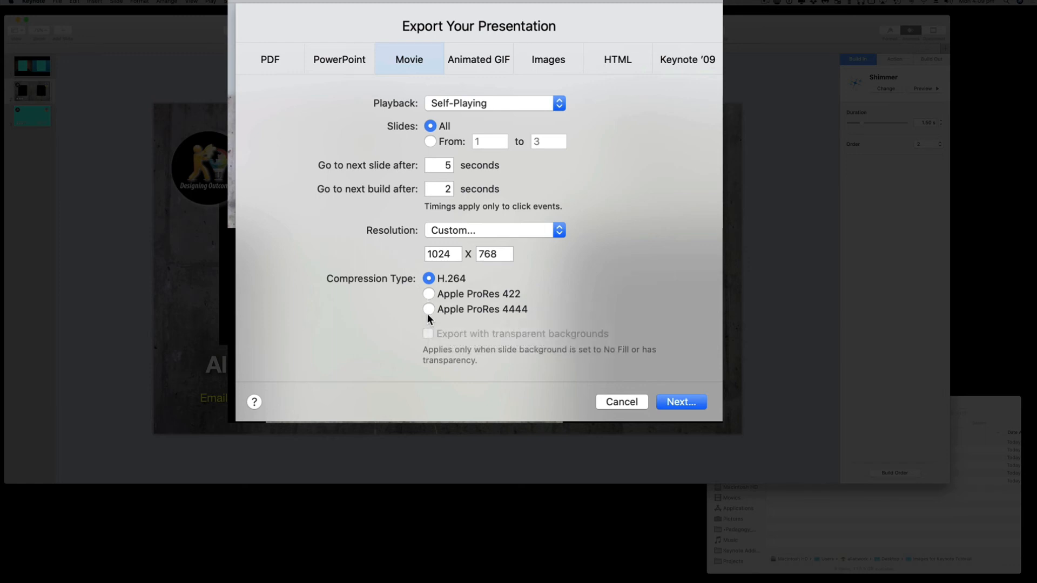
pyautogui.click(429, 309)
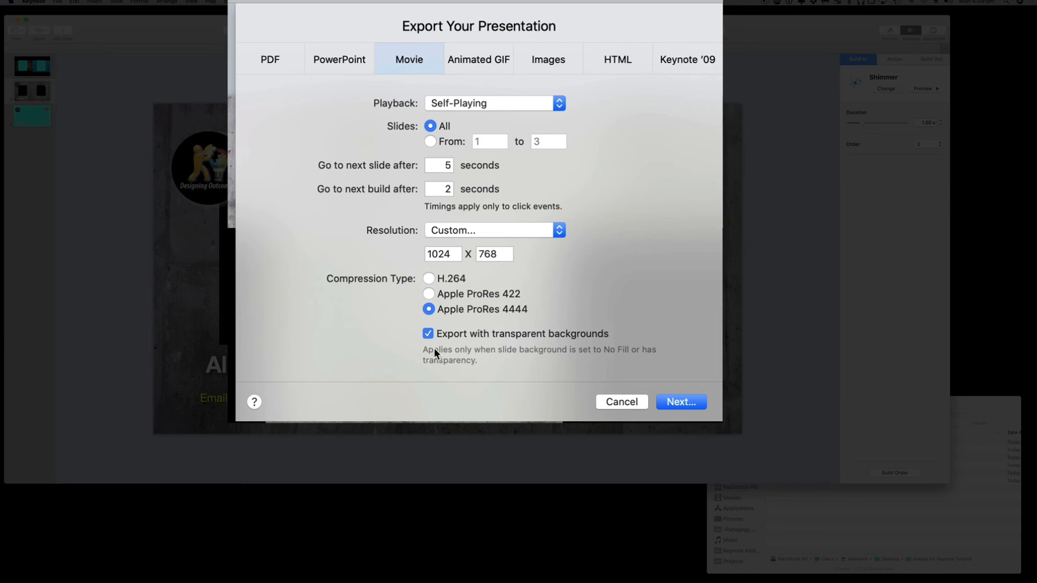
pyautogui.moveTo(422, 337)
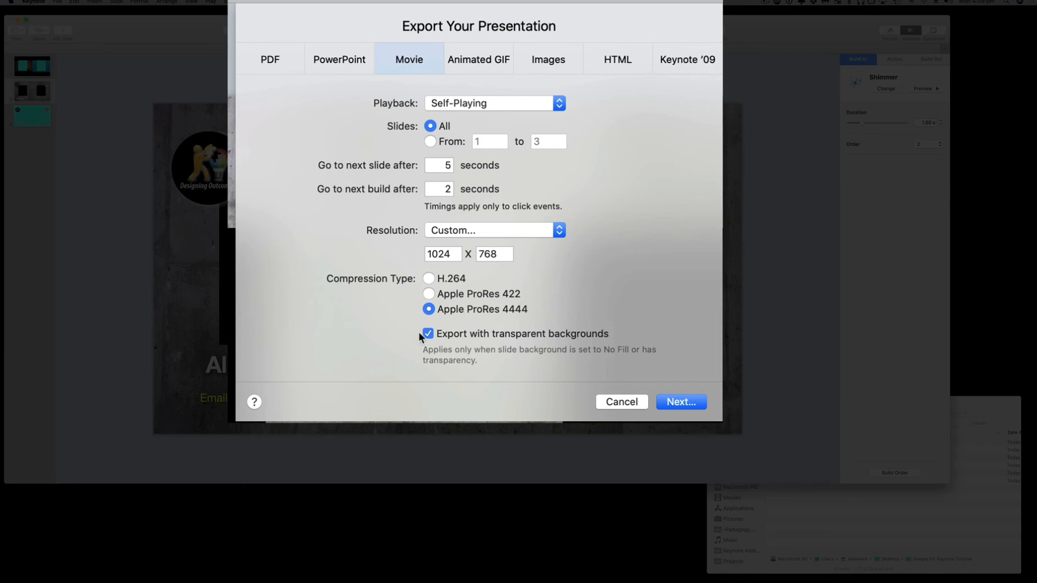
pyautogui.moveTo(597, 345)
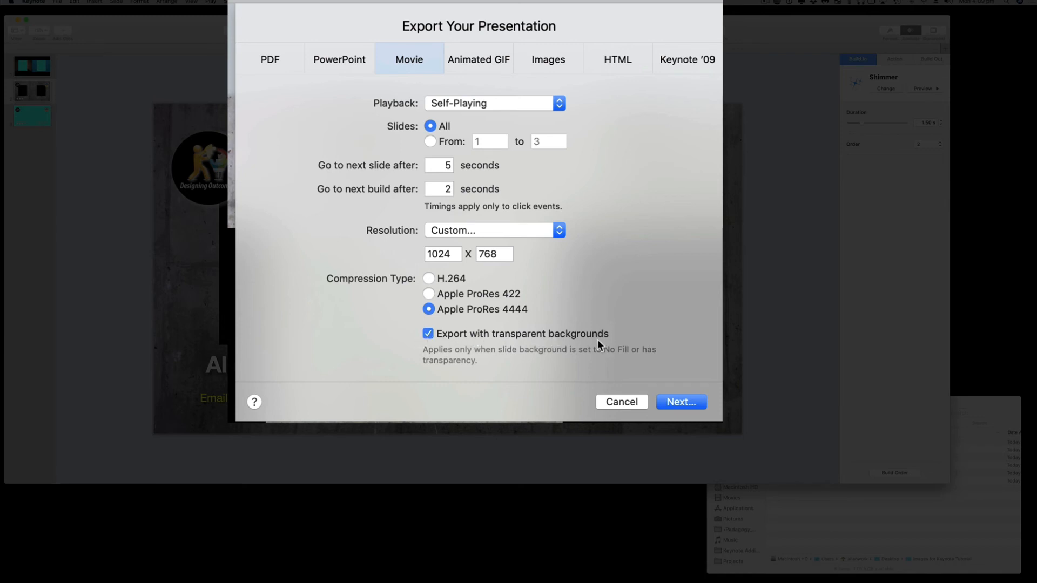
pyautogui.moveTo(680, 372)
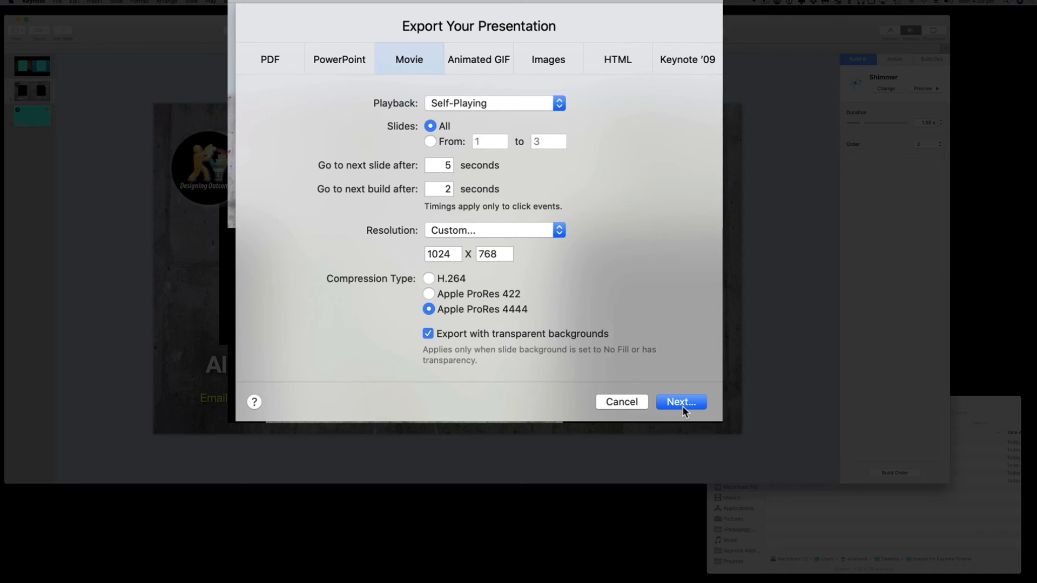
pyautogui.moveTo(435, 157)
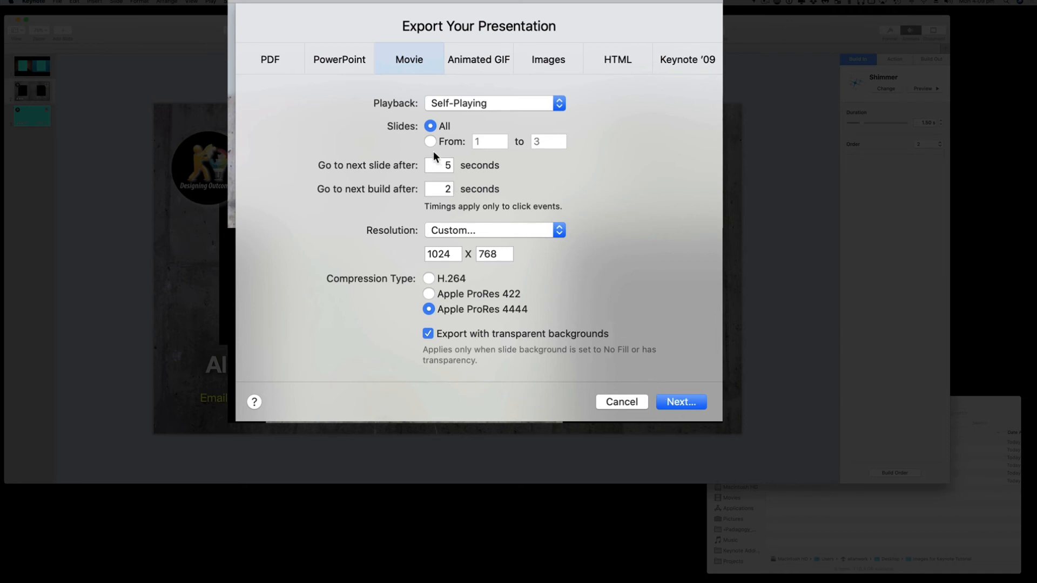
pyautogui.click(430, 142)
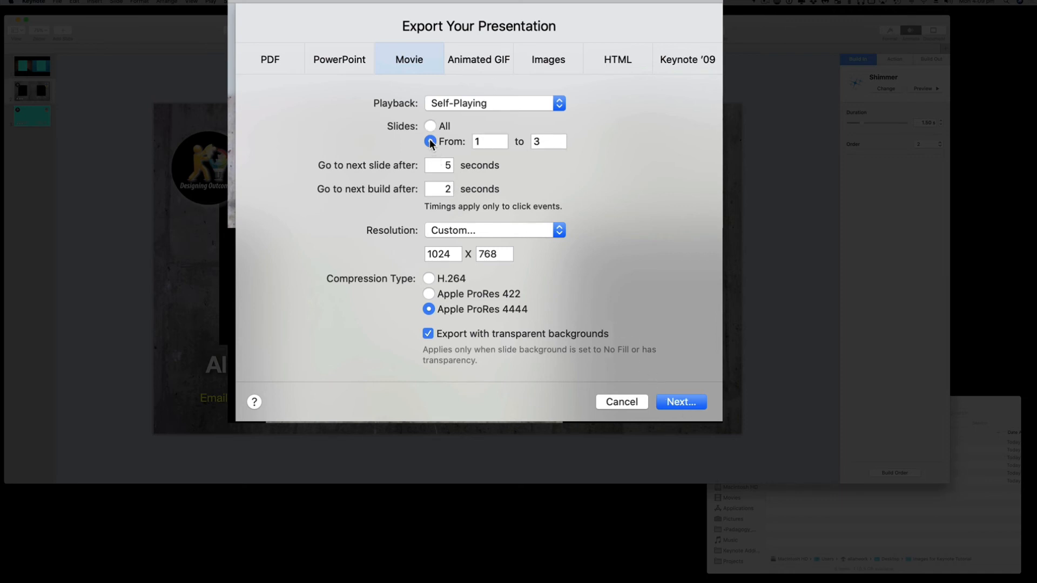
pyautogui.click(489, 142)
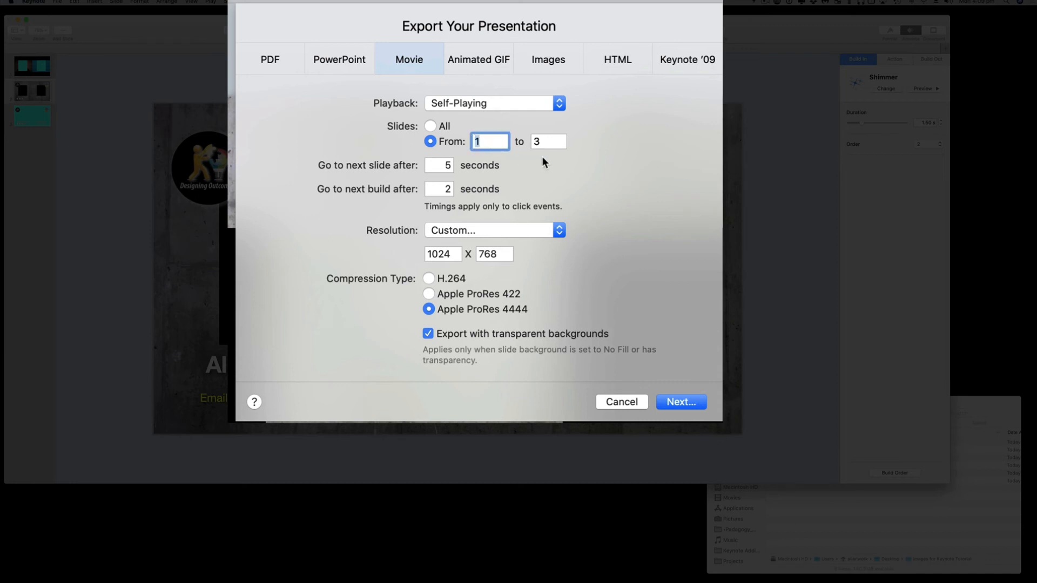
pyautogui.click(548, 141)
pyautogui.write('2')
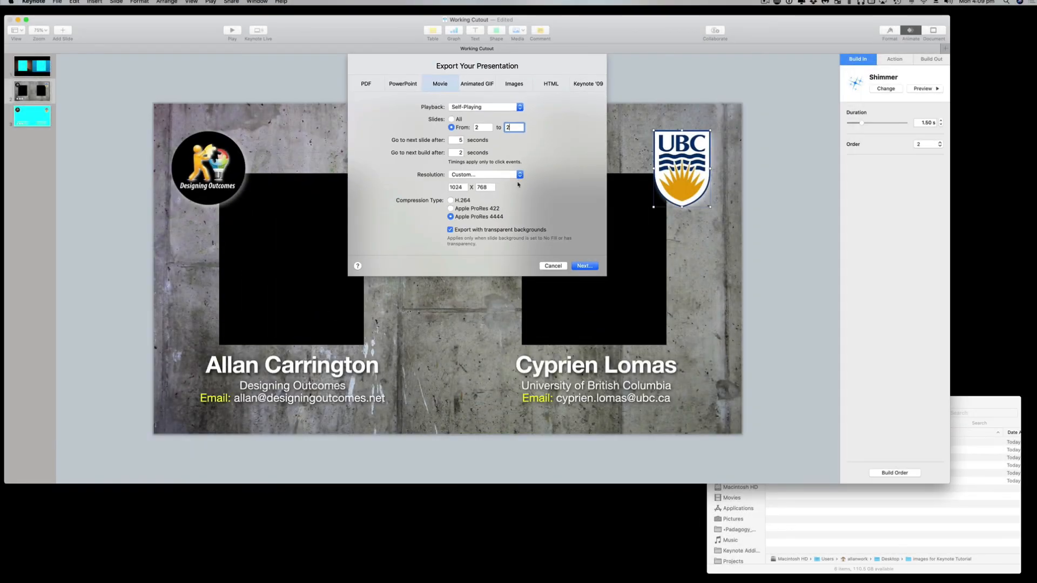
pyautogui.click(582, 266)
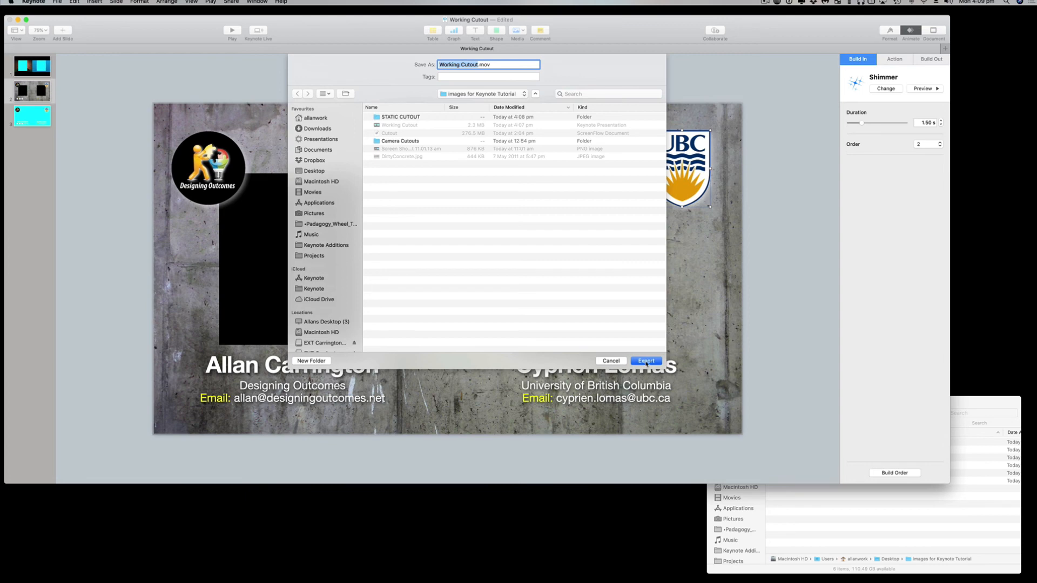
# - Export the movie as Working Cutout.mov into the Images for Keynote Tutorial folder
pyautogui.click(645, 360)
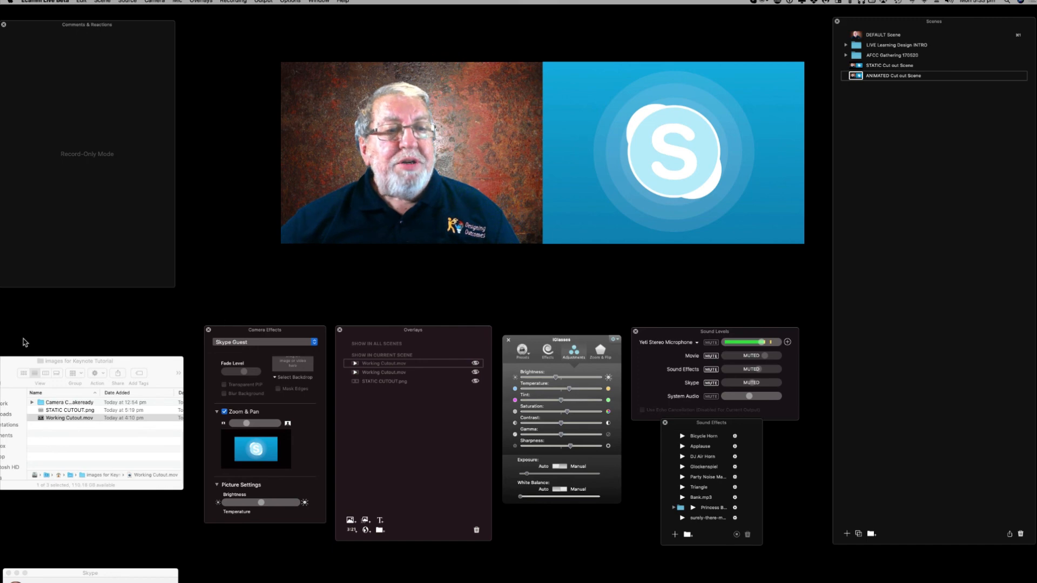
pyautogui.moveTo(120, 427)
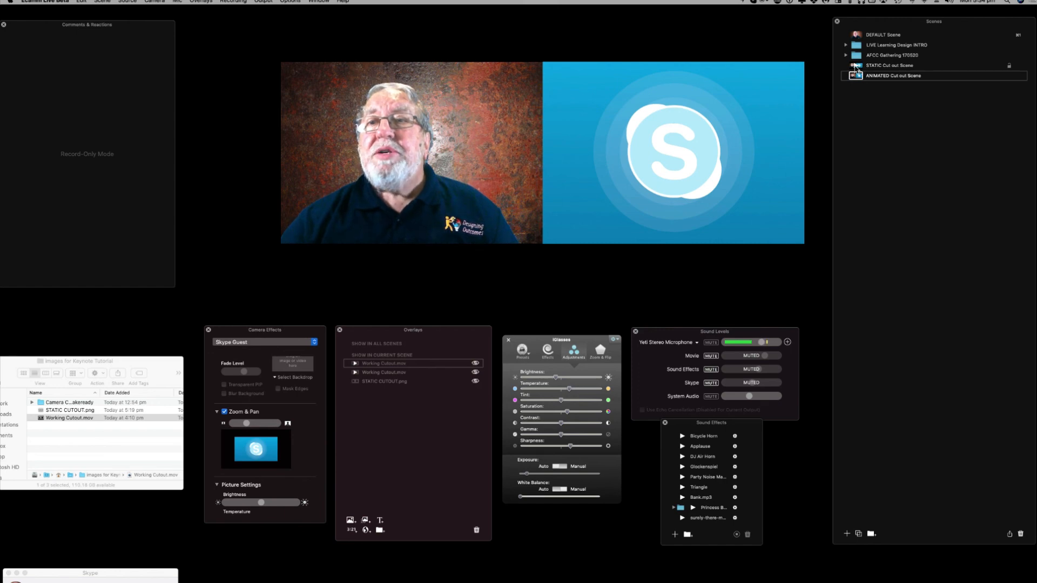
# - Switch from the STATIC Cut out Scene to ANIMATED and back to STATIC
pyautogui.click(890, 65)
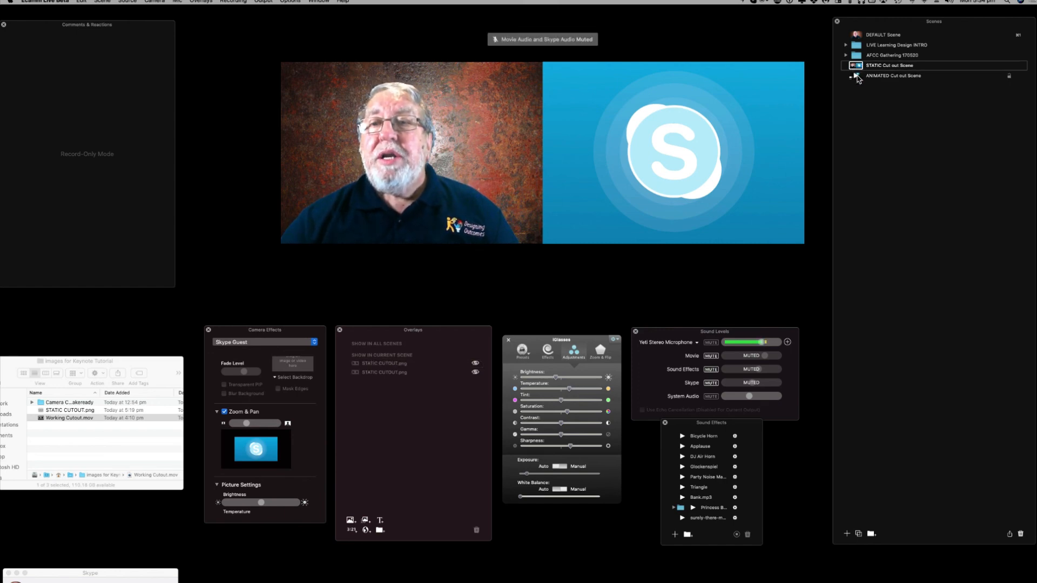
pyautogui.click(893, 75)
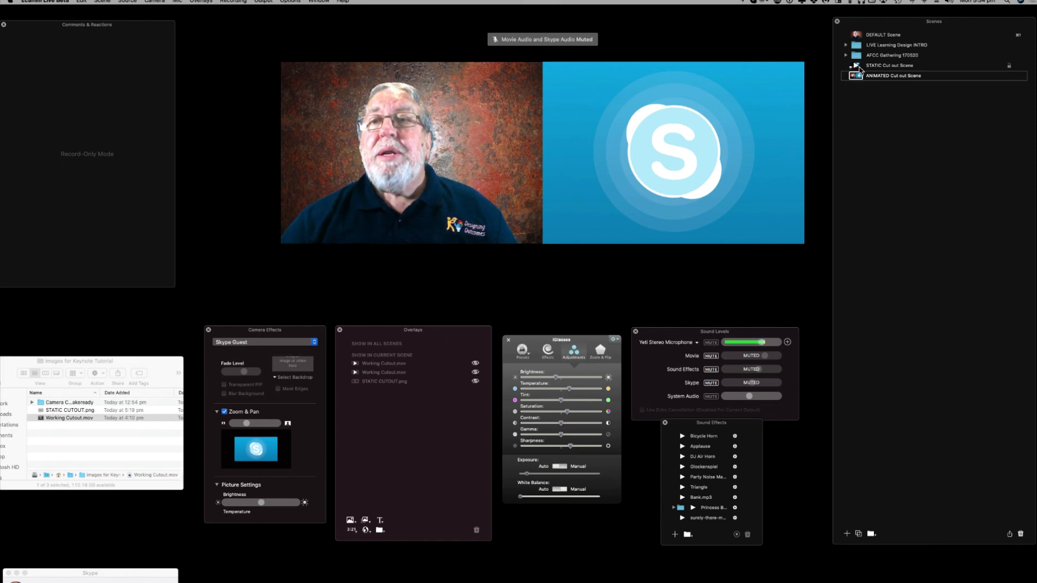
pyautogui.click(890, 65)
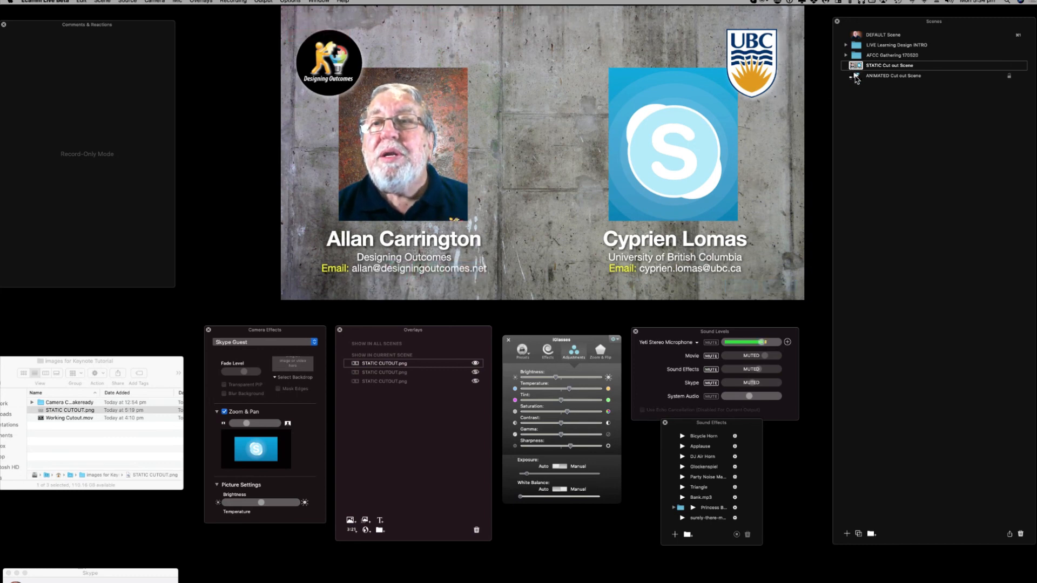
# - Add Working Cutout.mov to the ANIMATED Cut out Scene's overlays, then toggle scenes to preview it
pyautogui.click(893, 75)
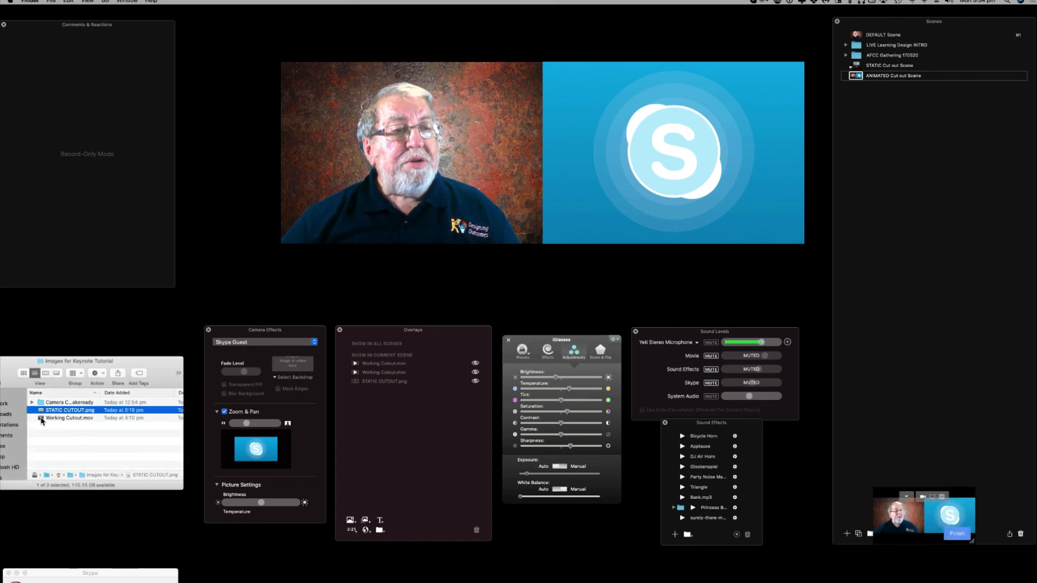
pyautogui.click(69, 417)
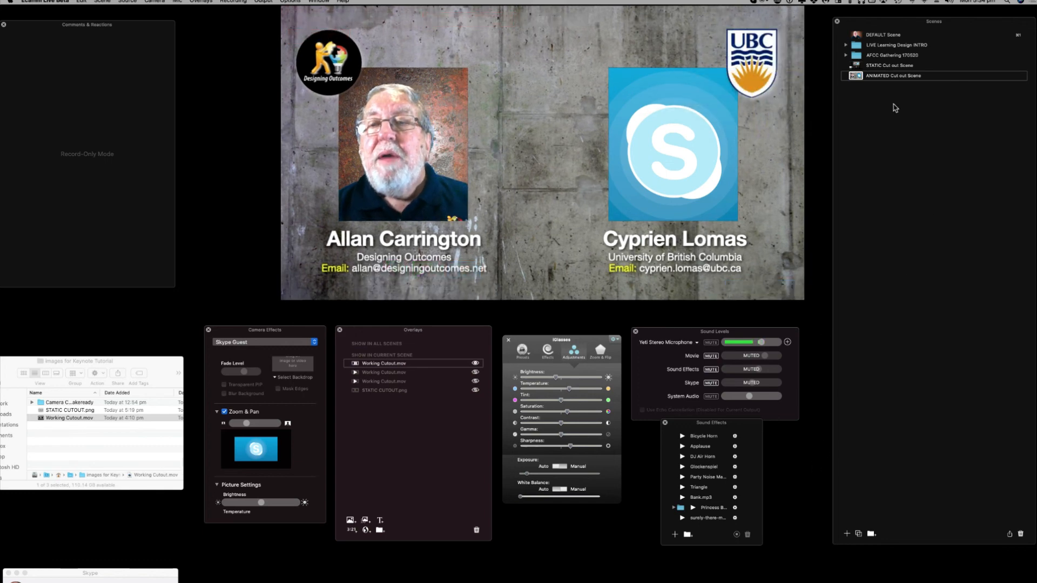
pyautogui.click(889, 65)
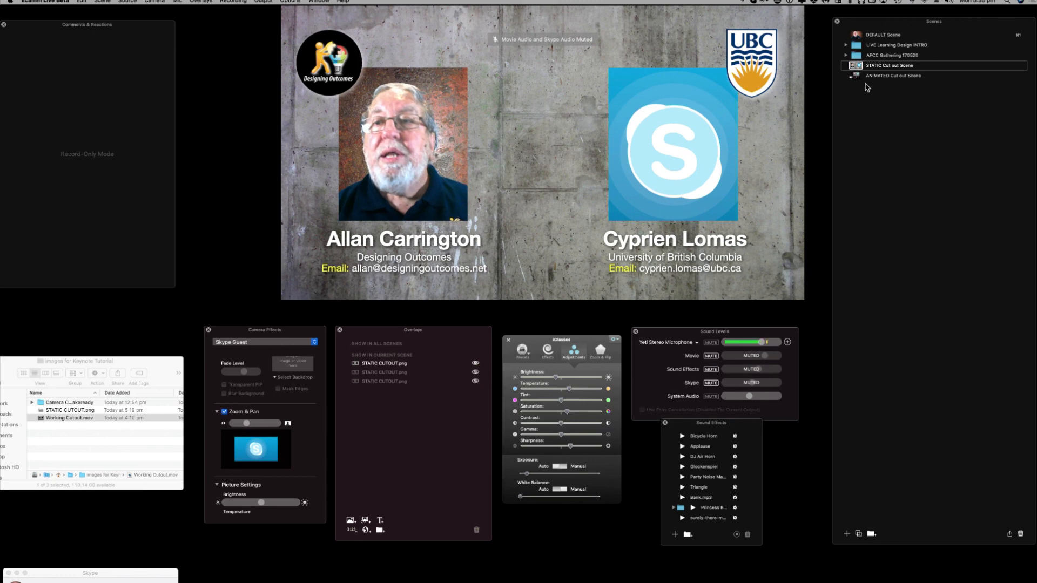
pyautogui.click(893, 75)
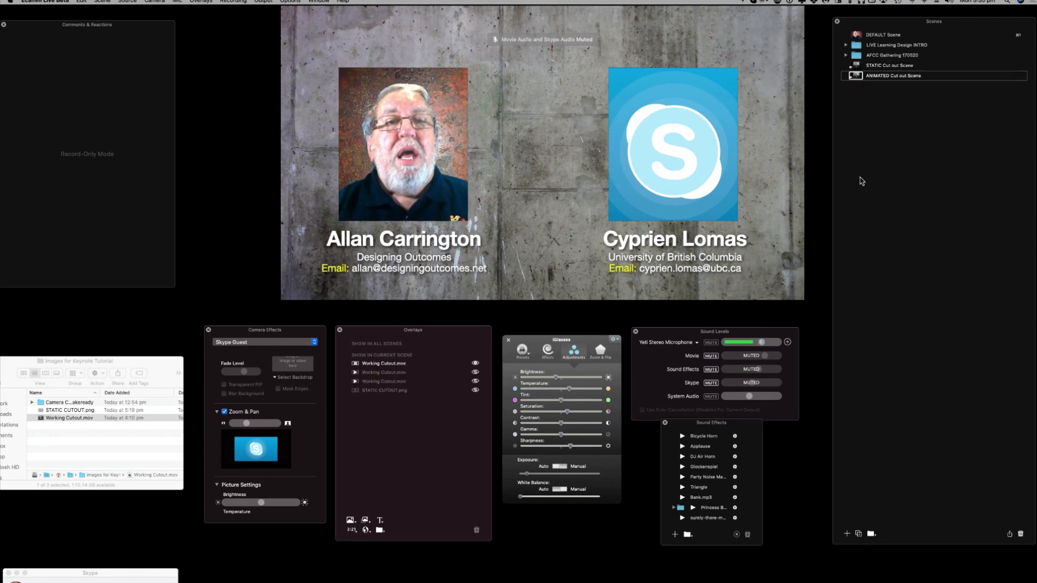